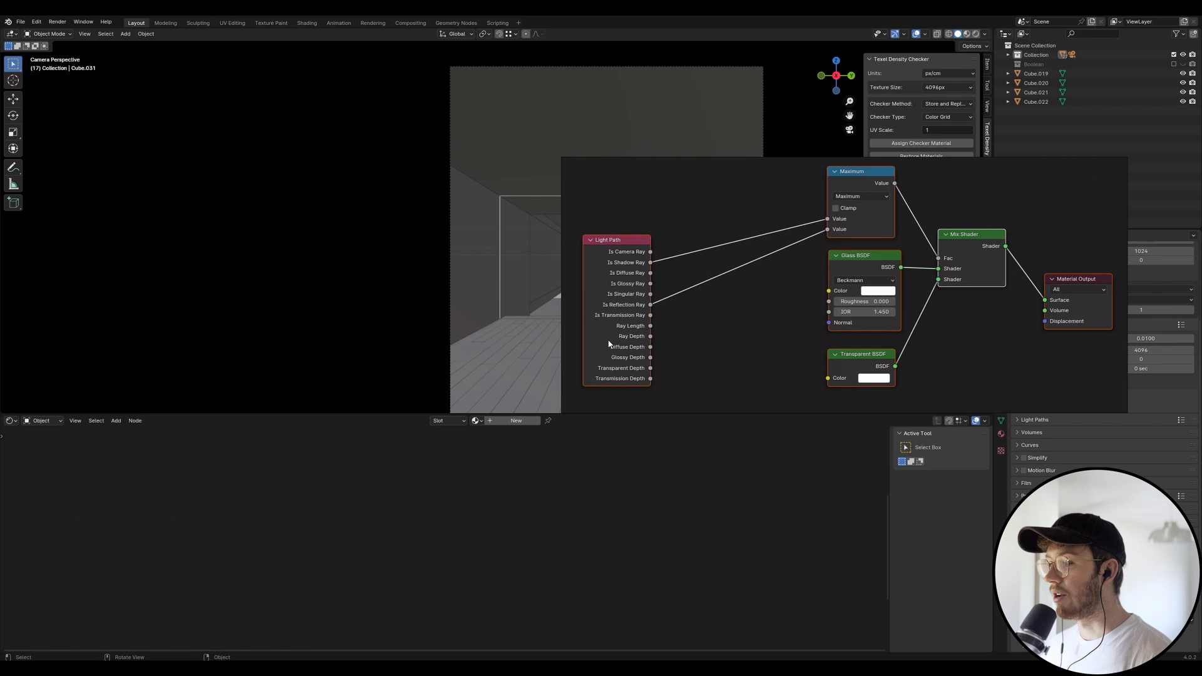
mouse_move(579, 304)
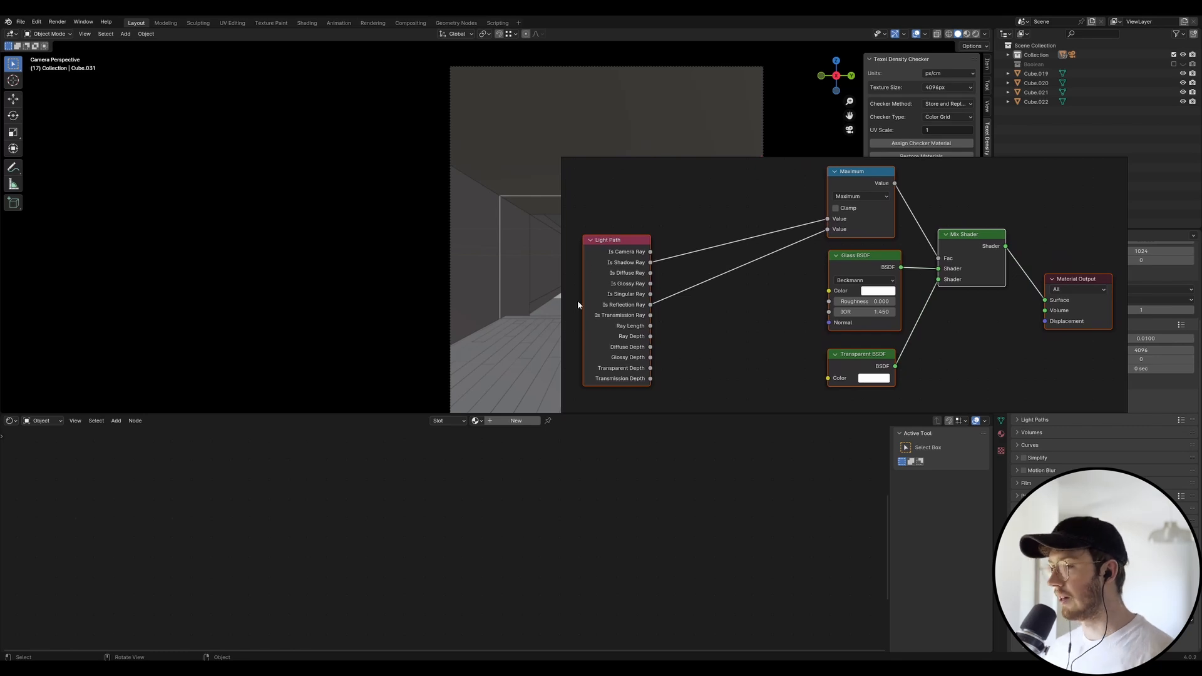
mouse_move(557, 356)
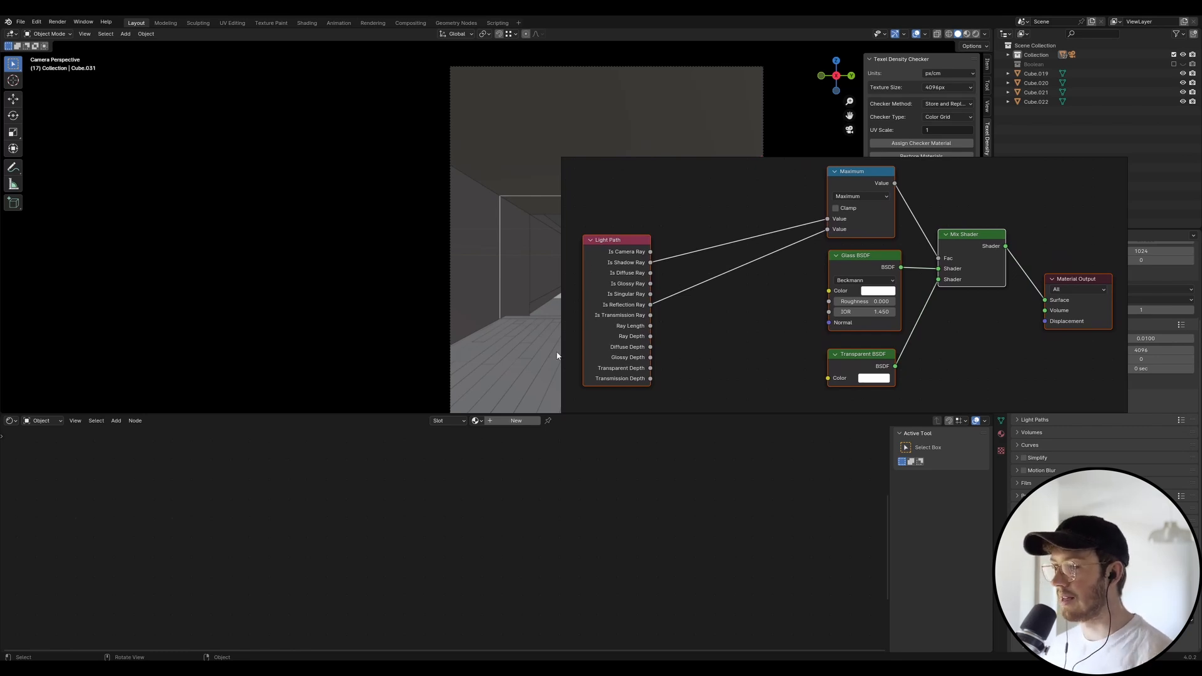
mouse_move(581, 322)
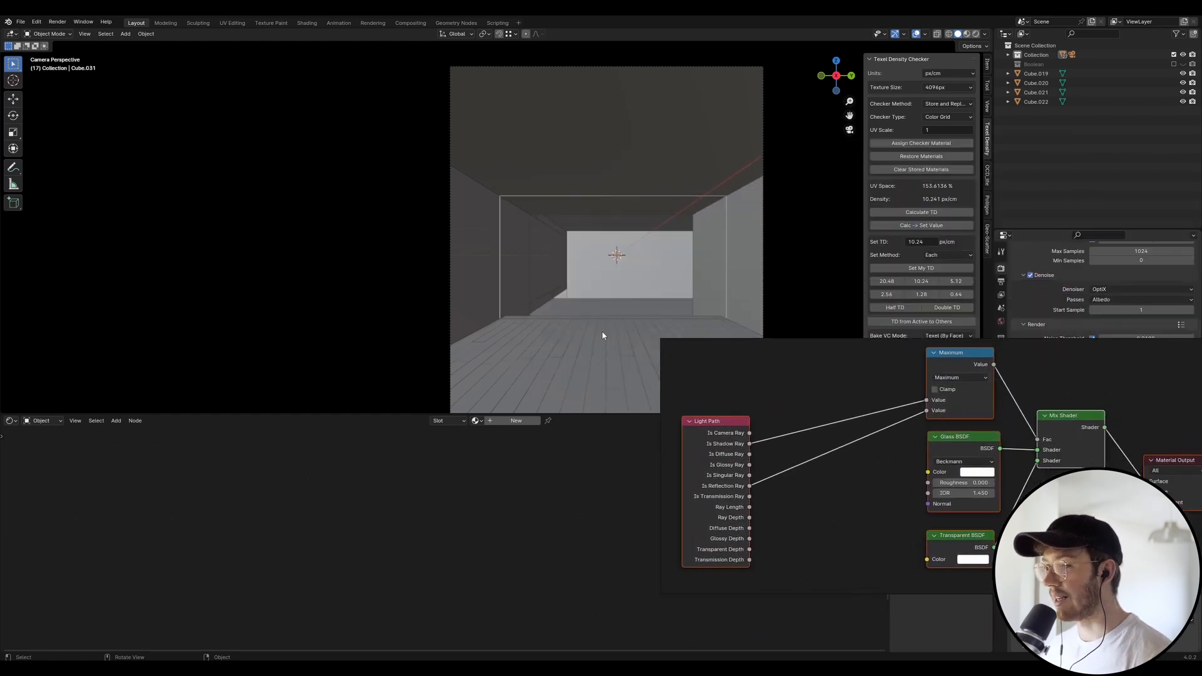
Delete the old object and add a new plane mesh for the window pane
click(548, 248)
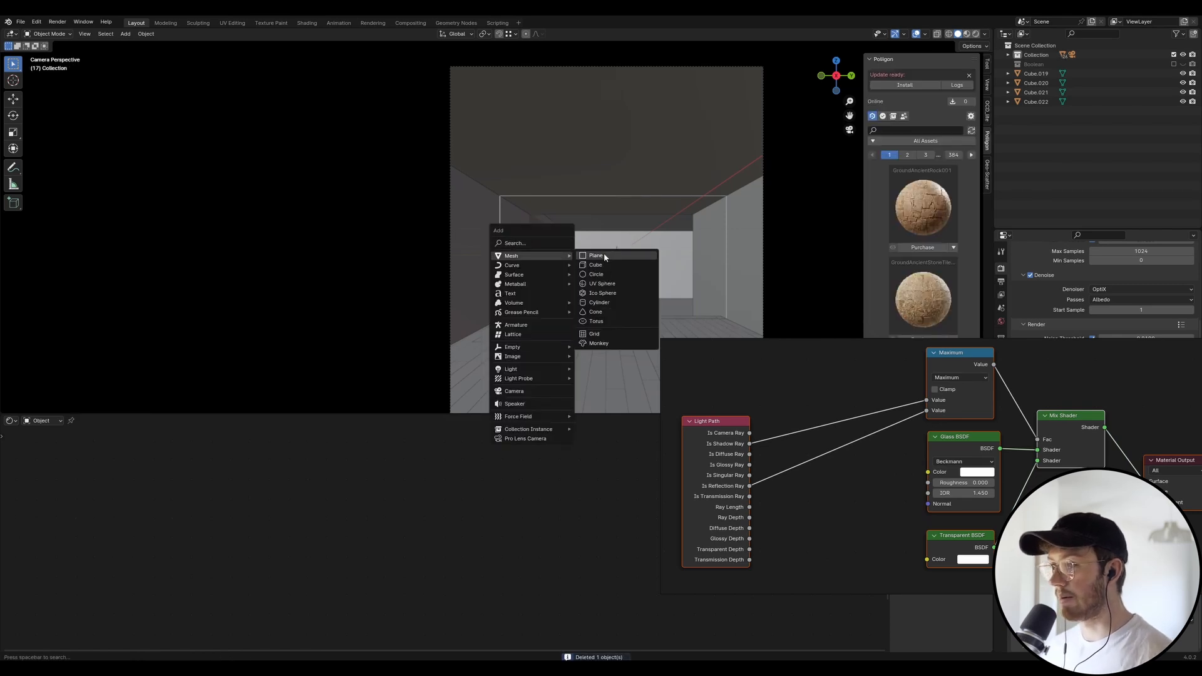
click(596, 256)
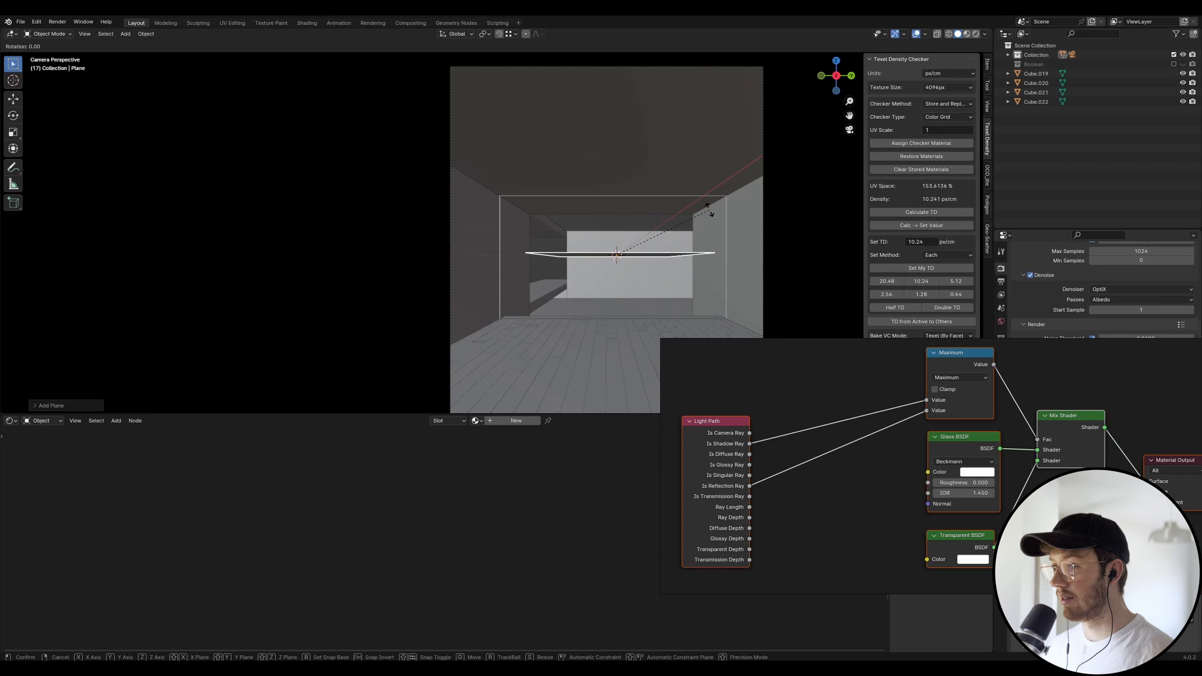
mouse_move(647, 281)
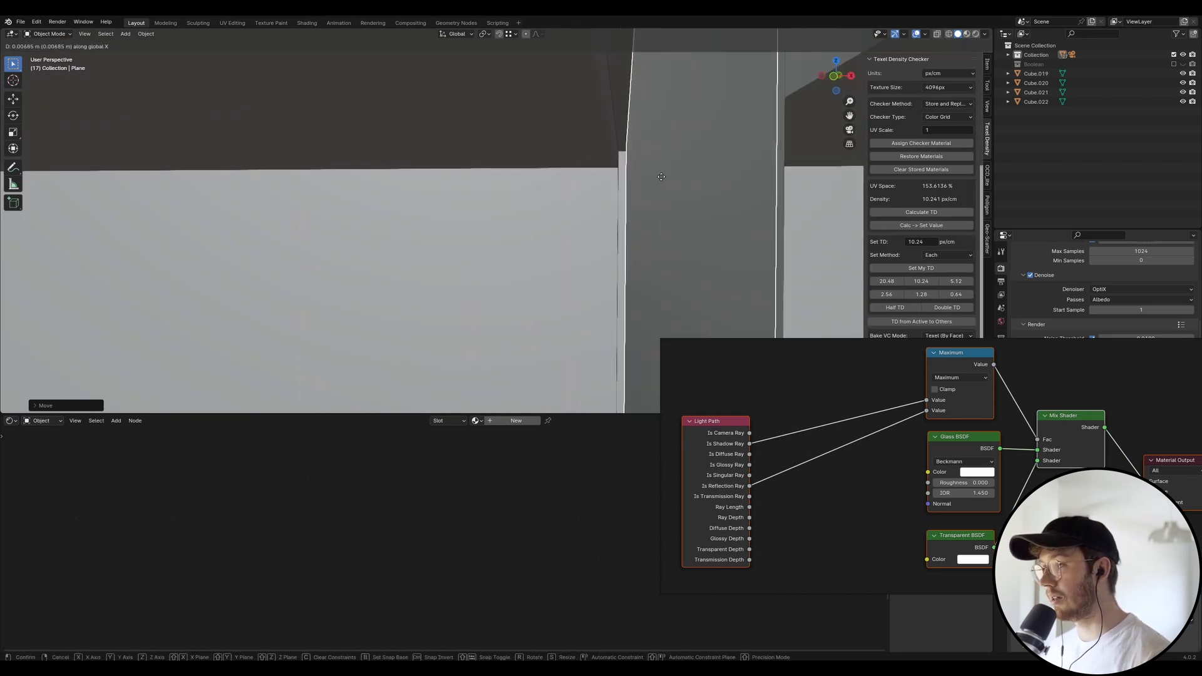
mouse_move(696, 183)
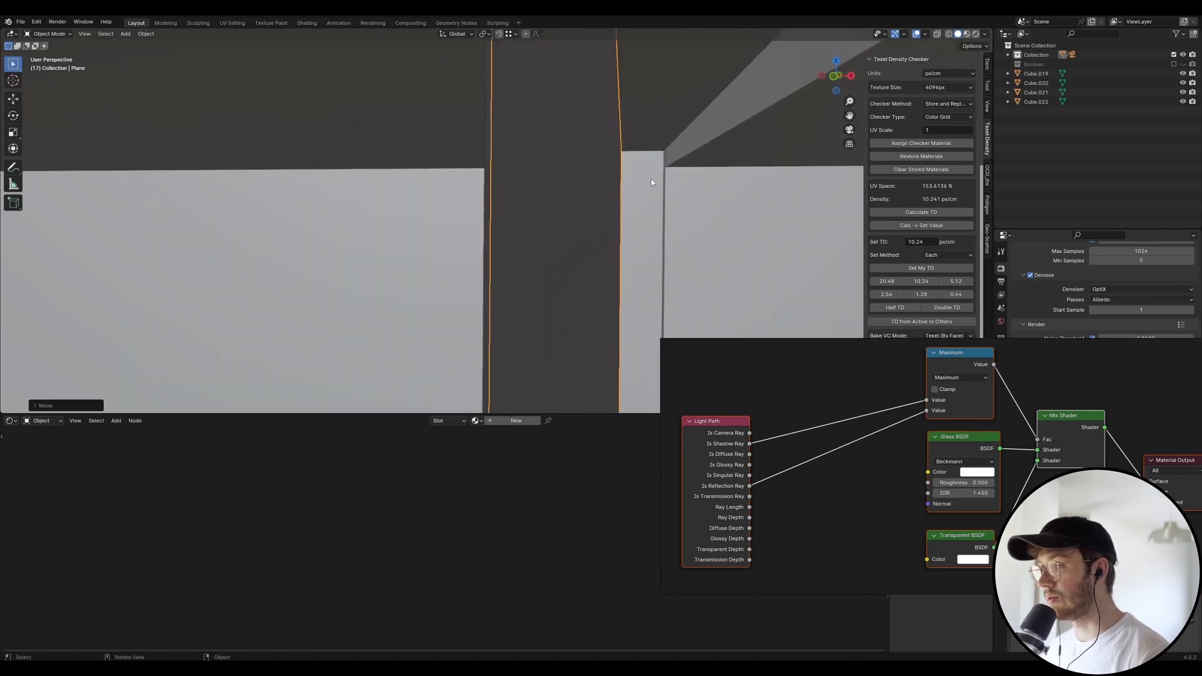
Move the plane to the opening's edge and snap its edge onto the wall corner in Edit Mode
key(Tab)
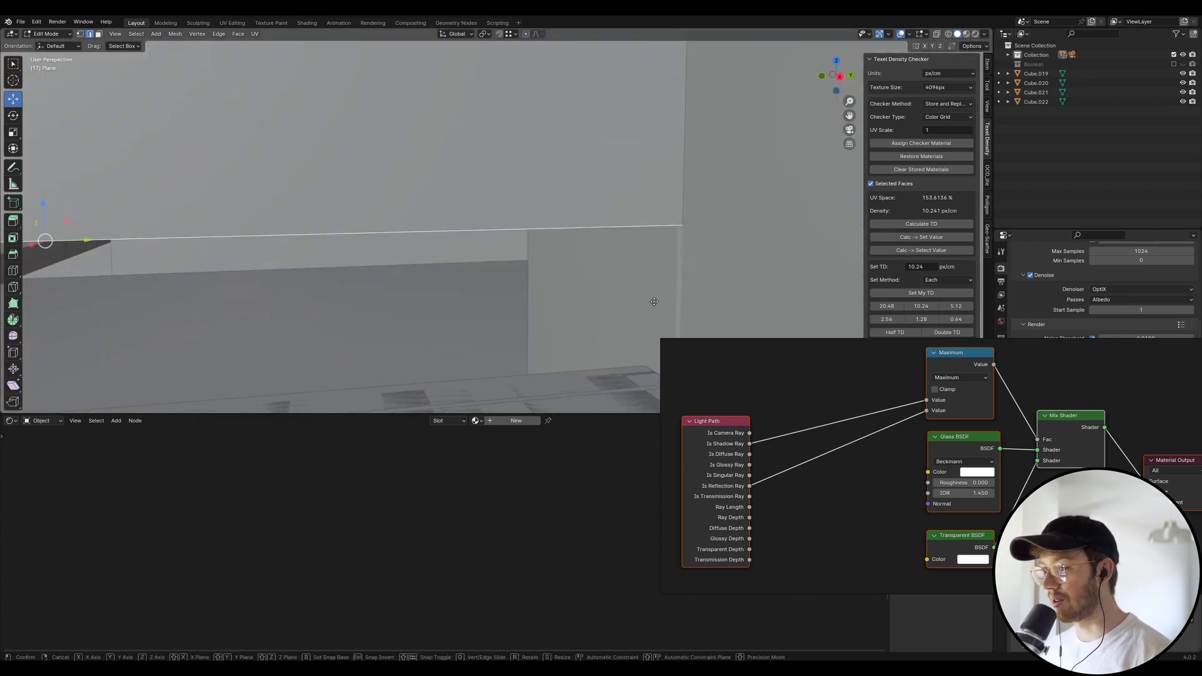
mouse_move(643, 366)
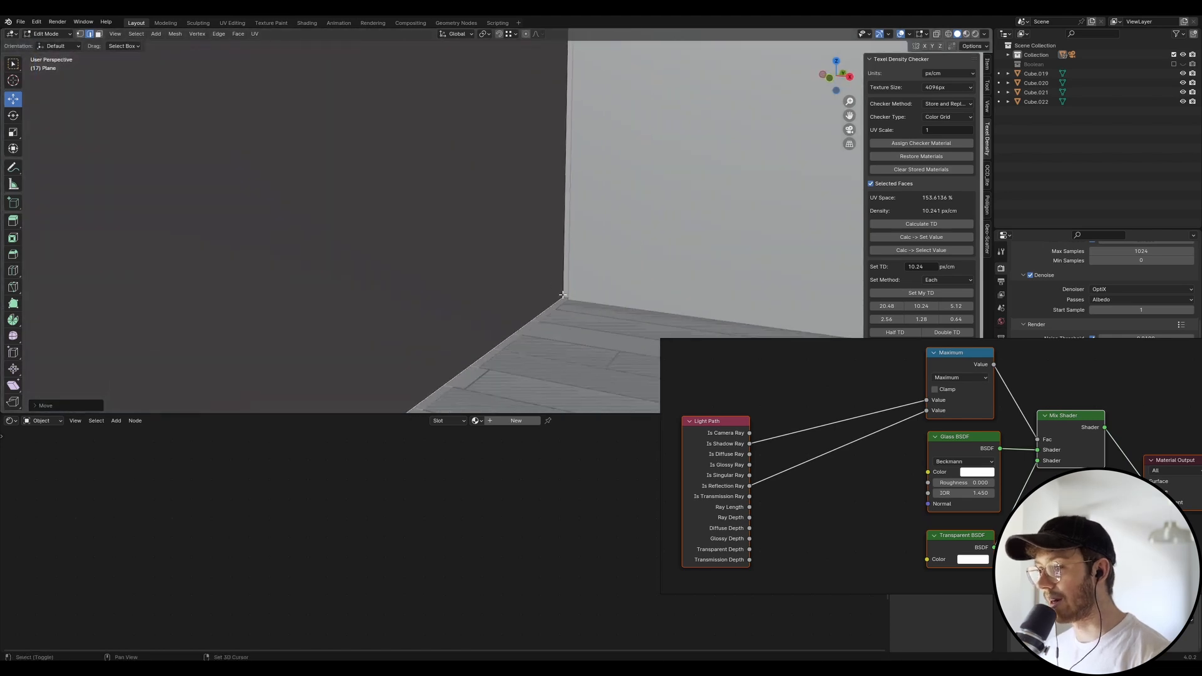
key(Tab)
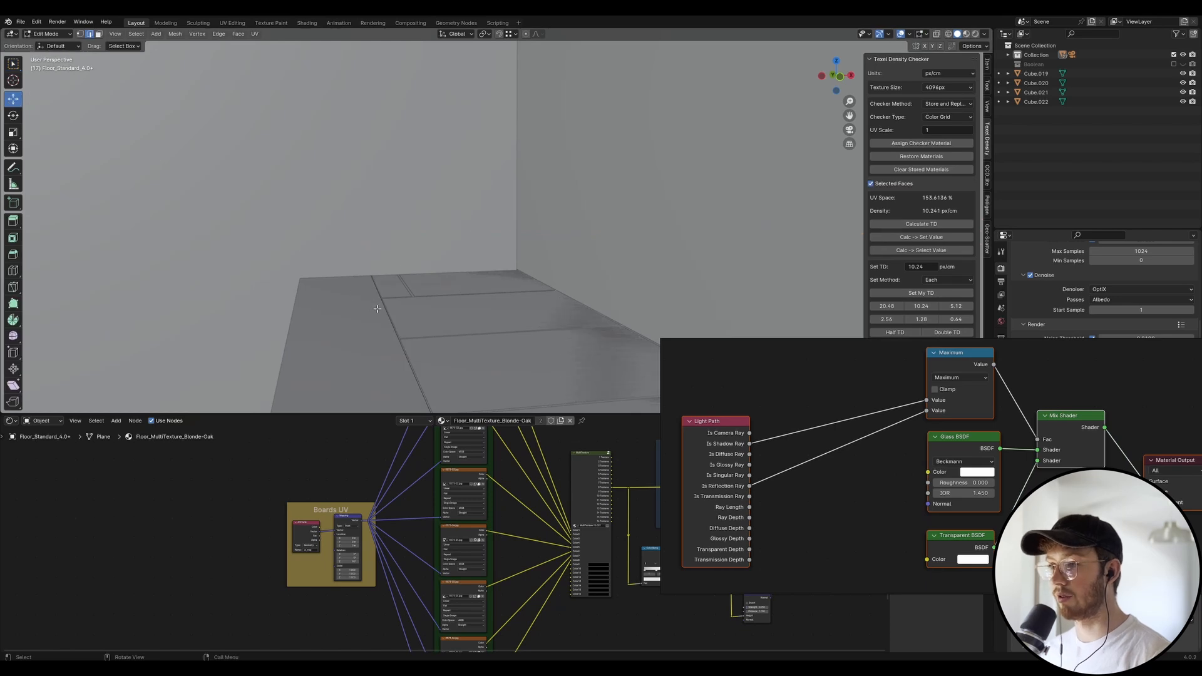
Leave Edit Mode and move Cube.001 into alignment beside the fitted pane
key(g)
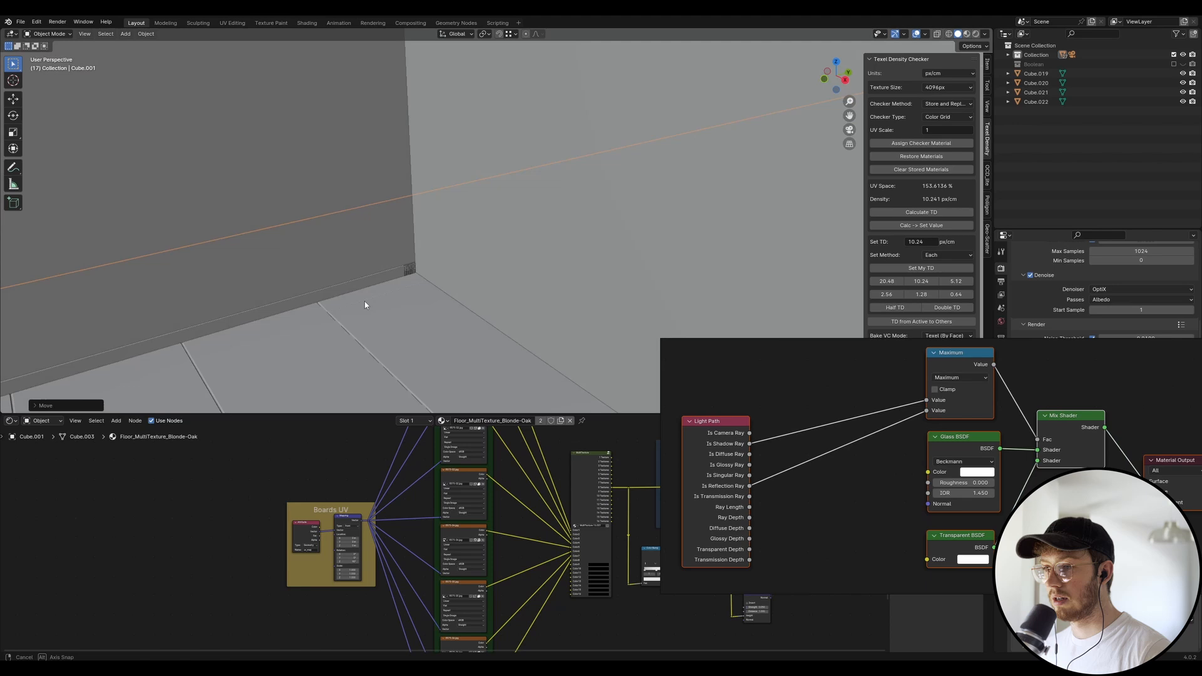
drag(364, 306, 353, 275)
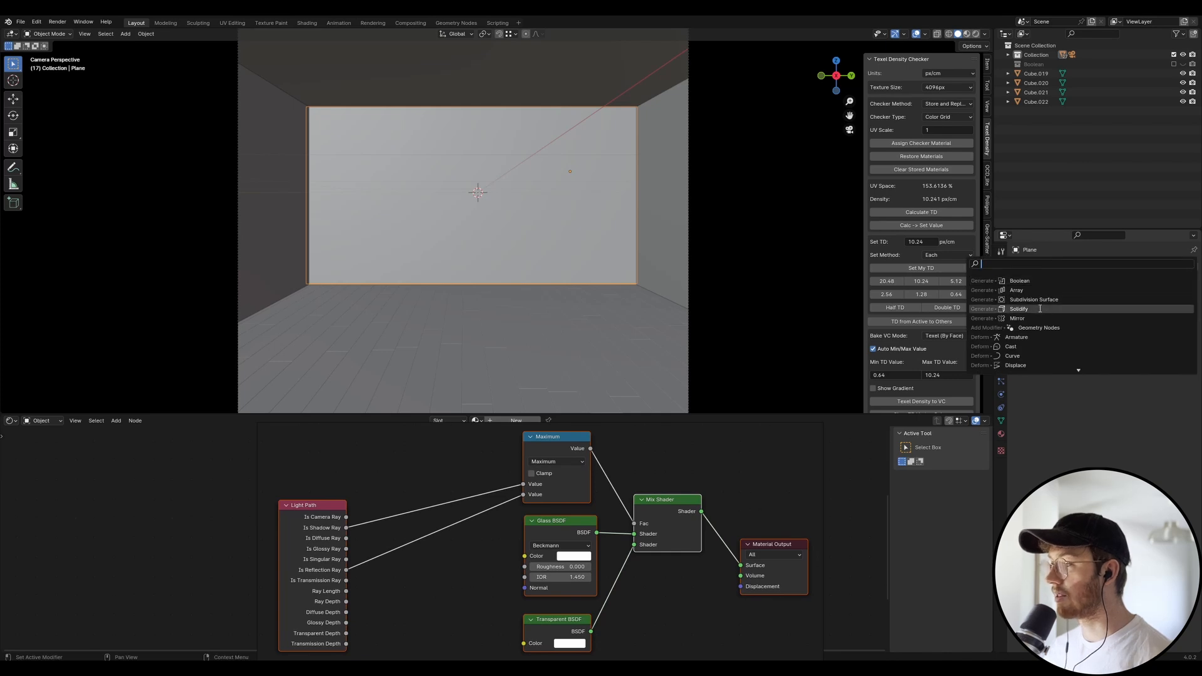
Add a Solidify modifier to the pane with Thickness 0.019 m
click(1018, 307)
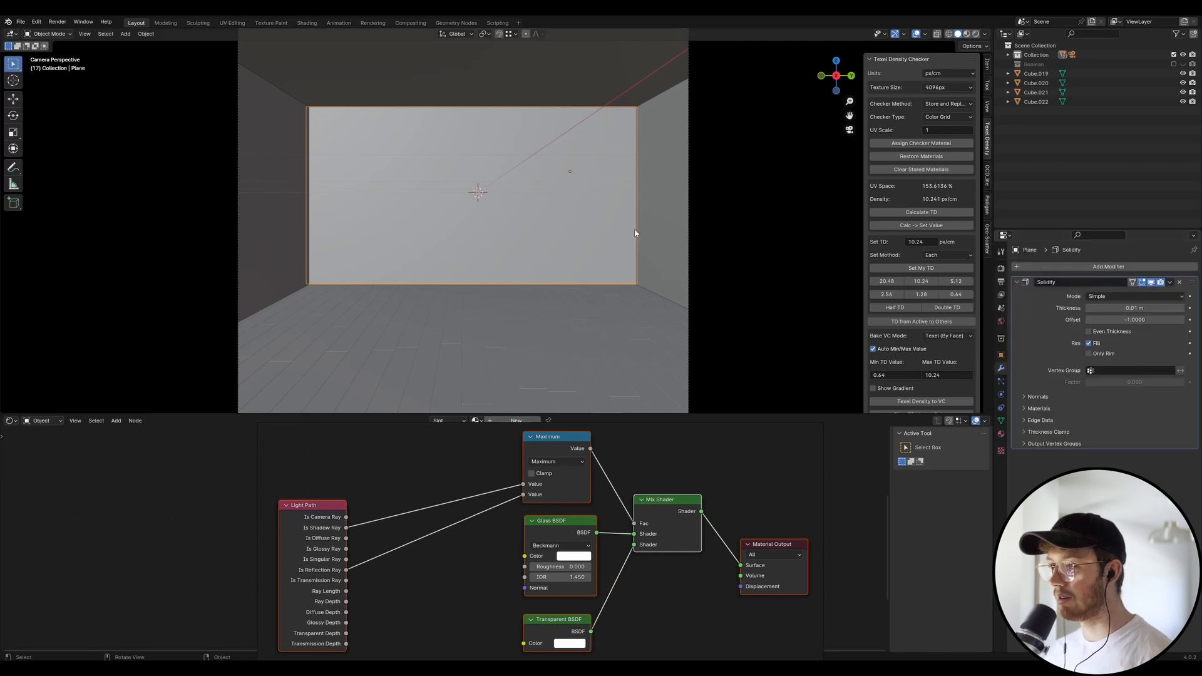
mouse_move(721, 218)
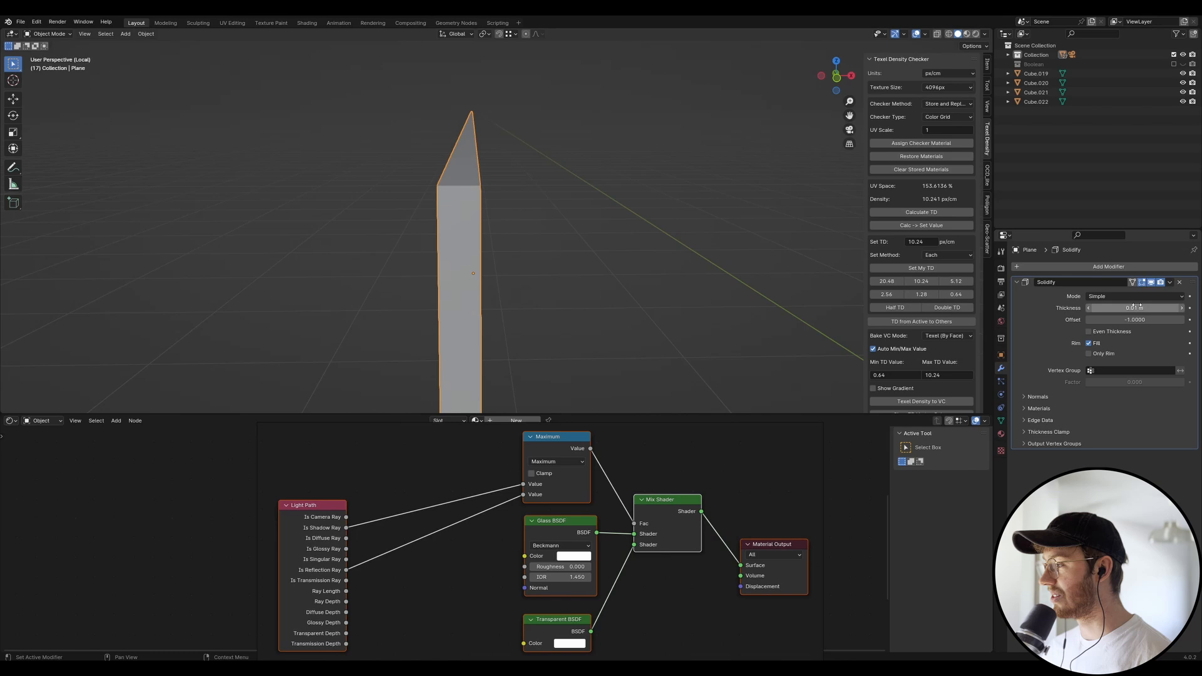
click(1133, 308)
text(019)
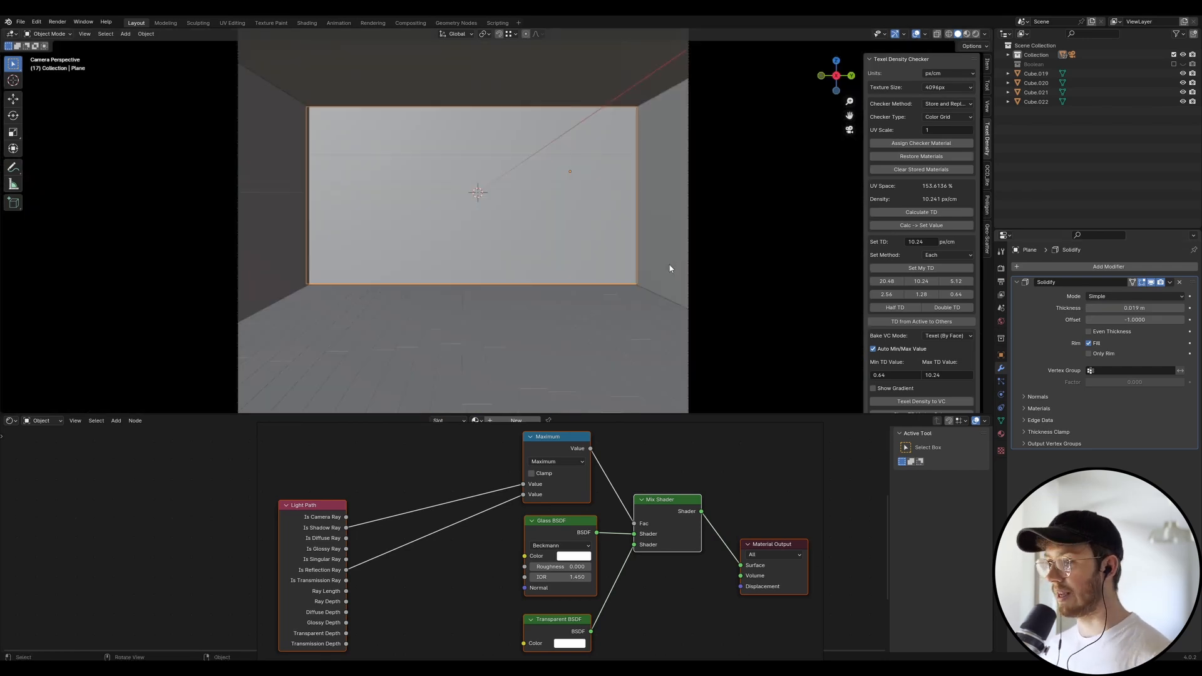
mouse_move(480, 198)
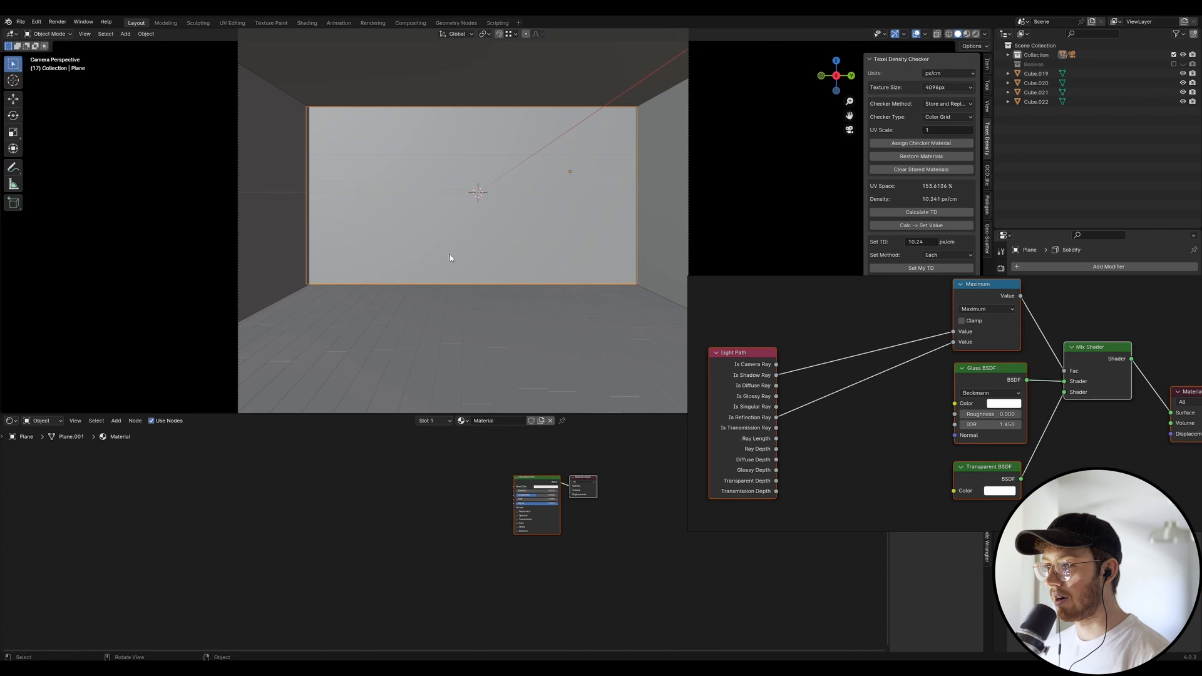
Rename the pane's new material to Glass
double_click(489, 421)
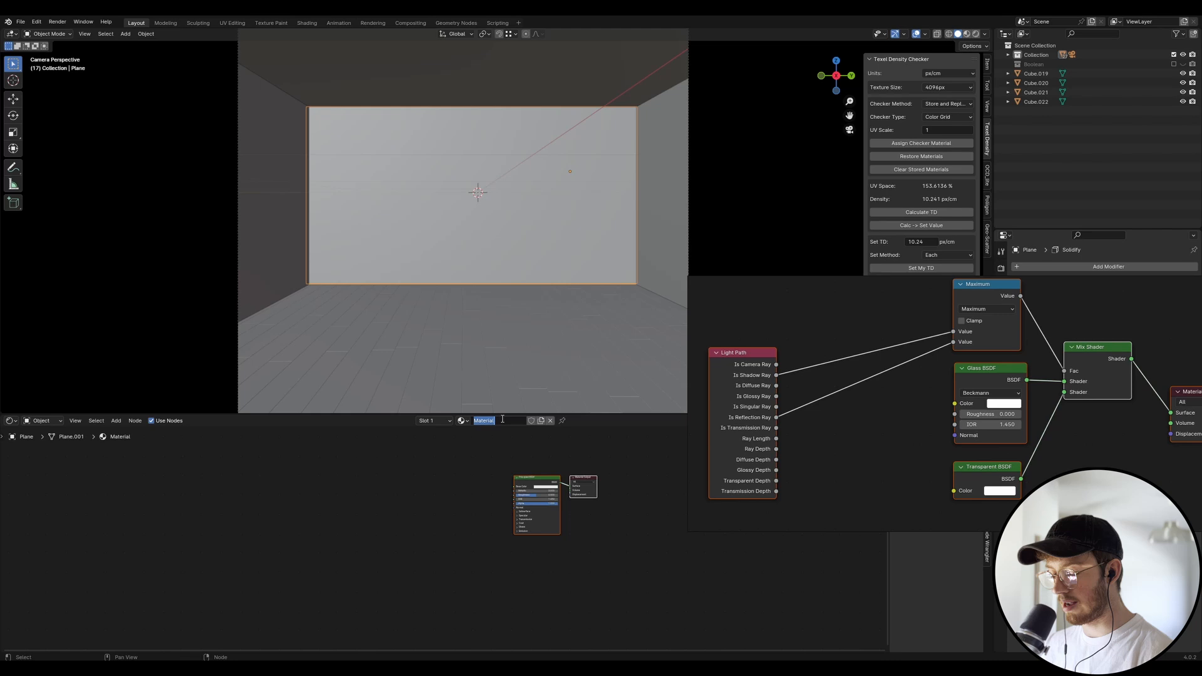
text(gLASS)
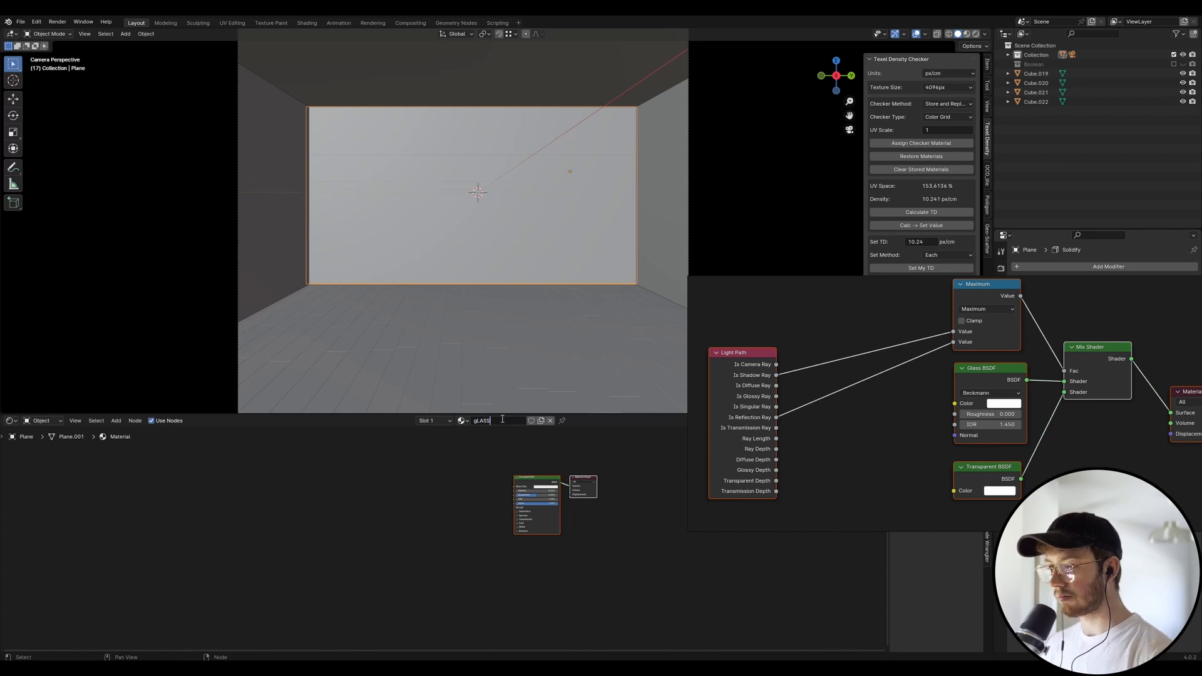
text(Glass)
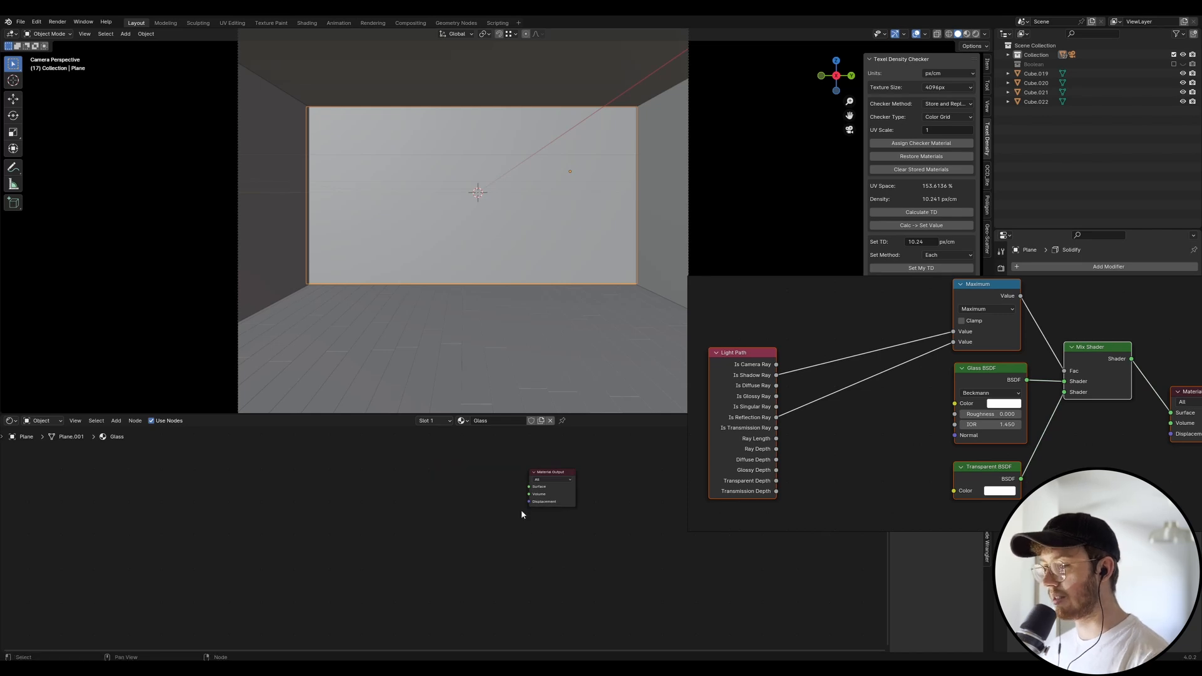
mouse_move(786, 419)
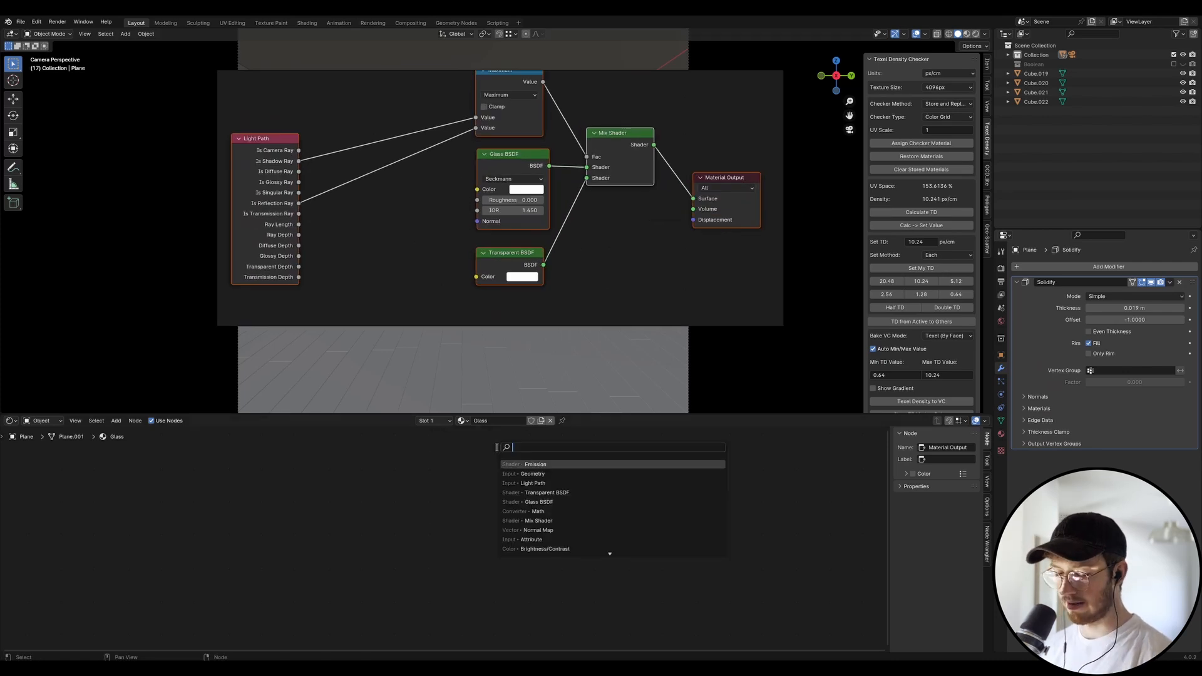
Add Mix Shader and Glass BSDF nodes to the Glass material
text(mix)
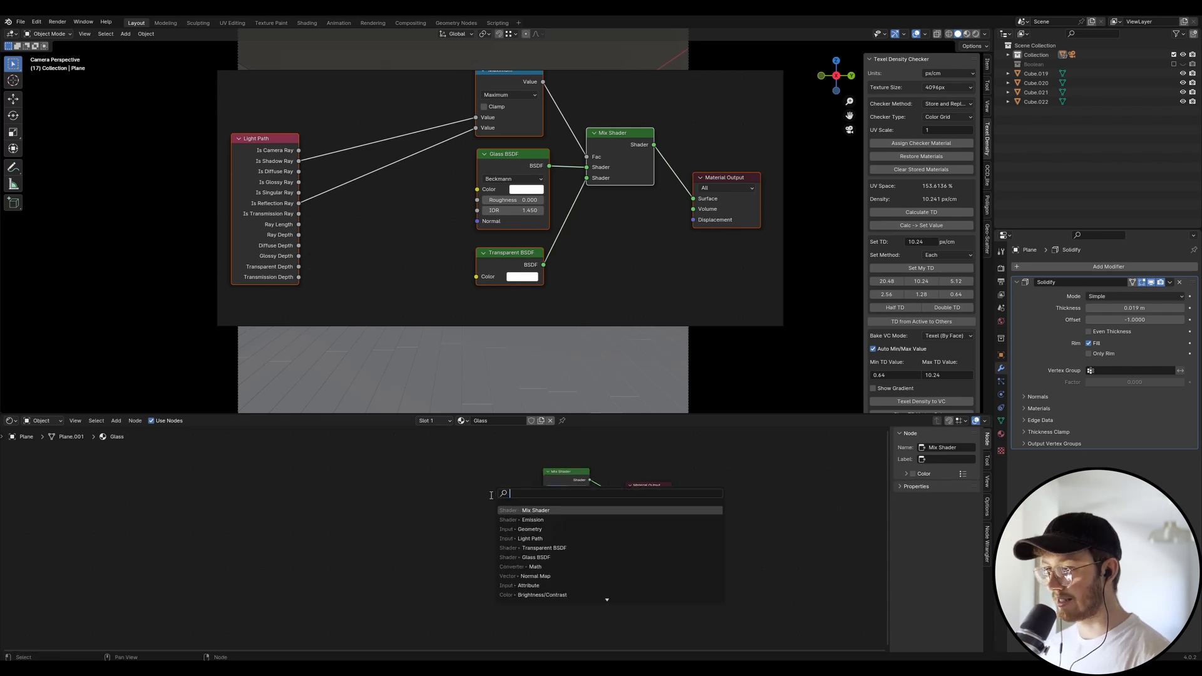
text(glass)
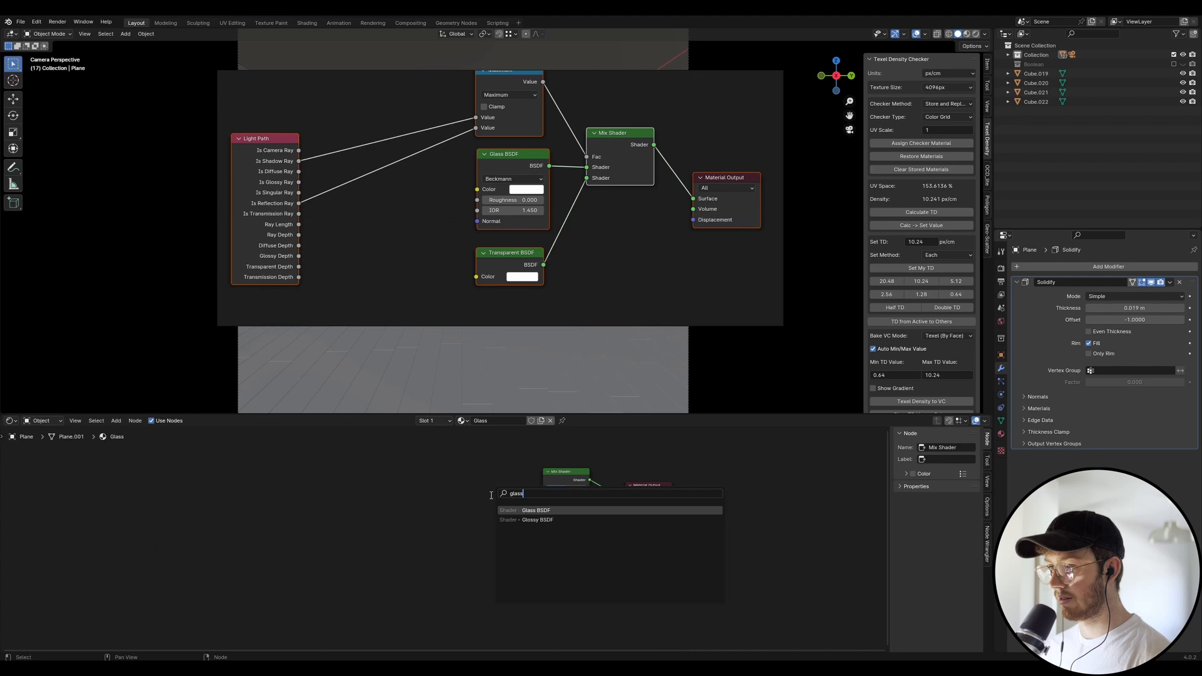
mouse_move(568, 510)
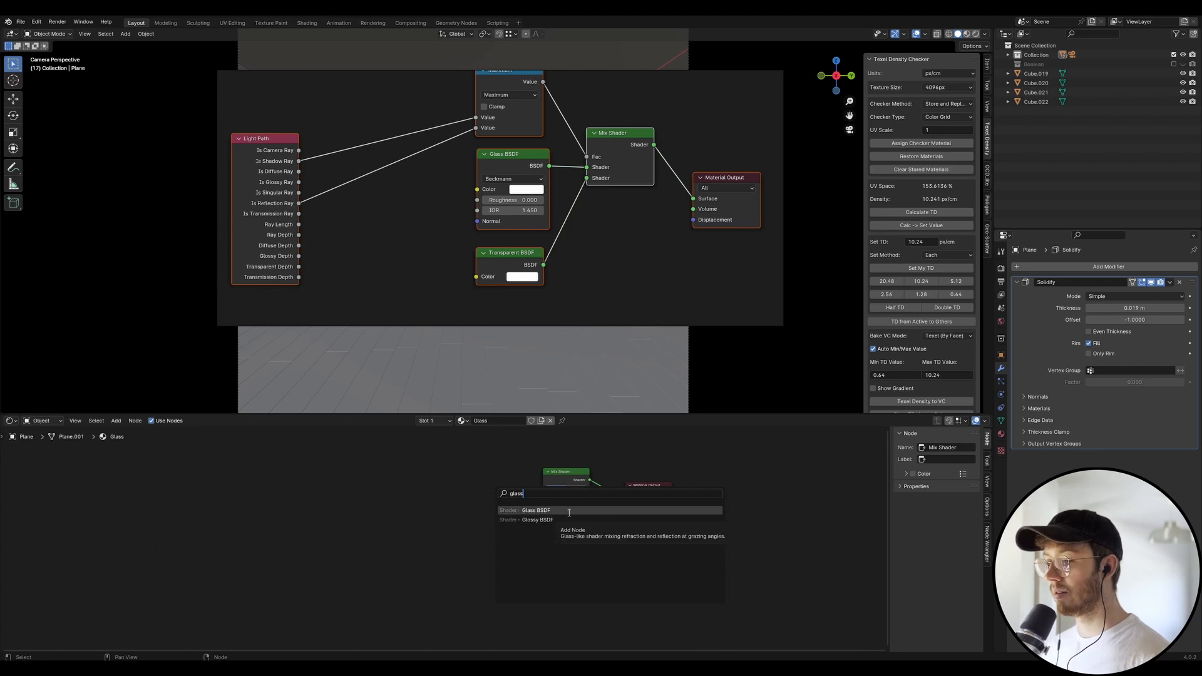
click(528, 510)
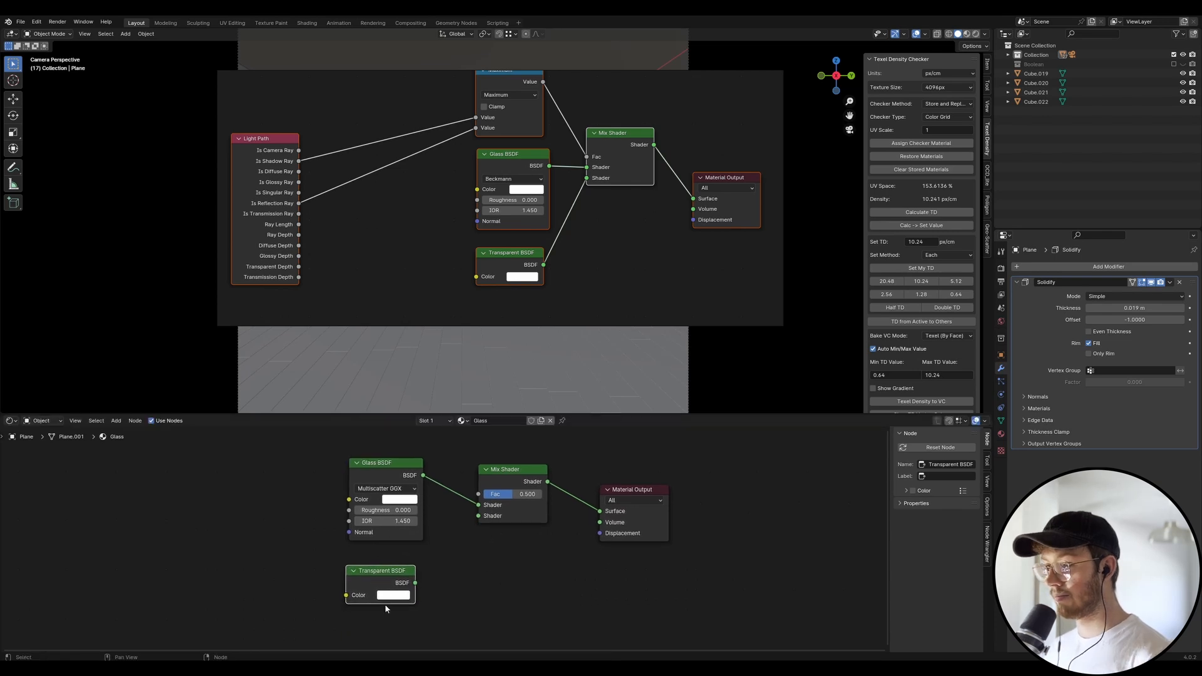
Add a Math node set to Maximum feeding the Mix Shader factor
drag(414, 582, 477, 515)
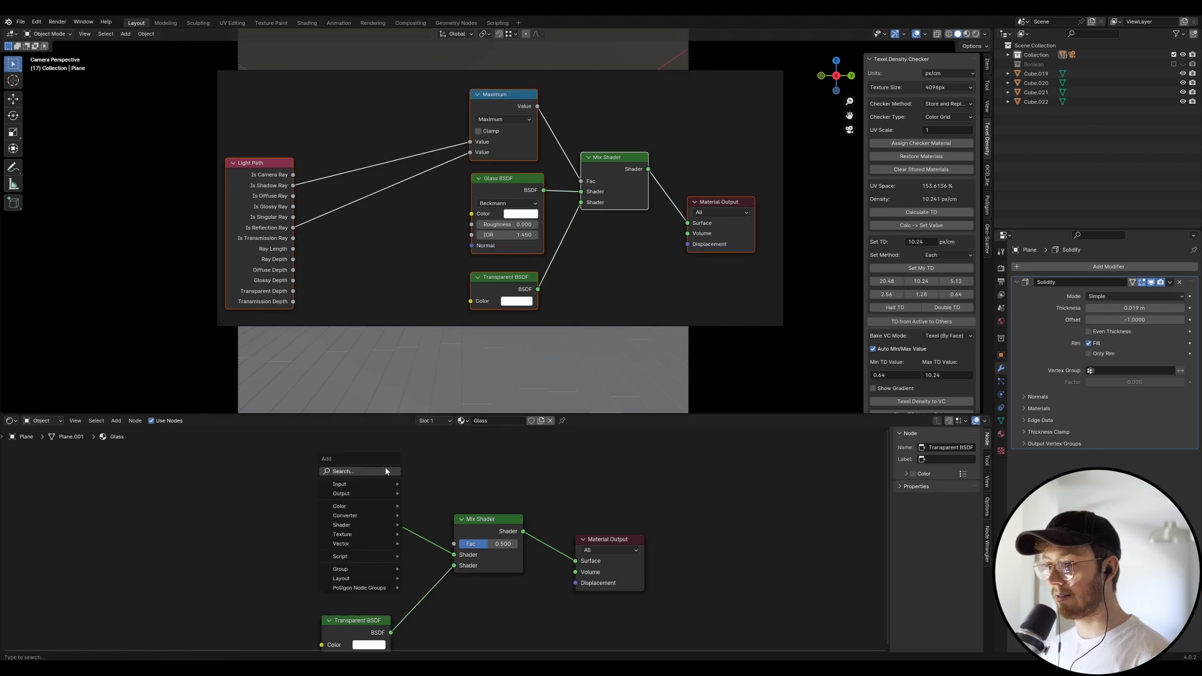
text(math)
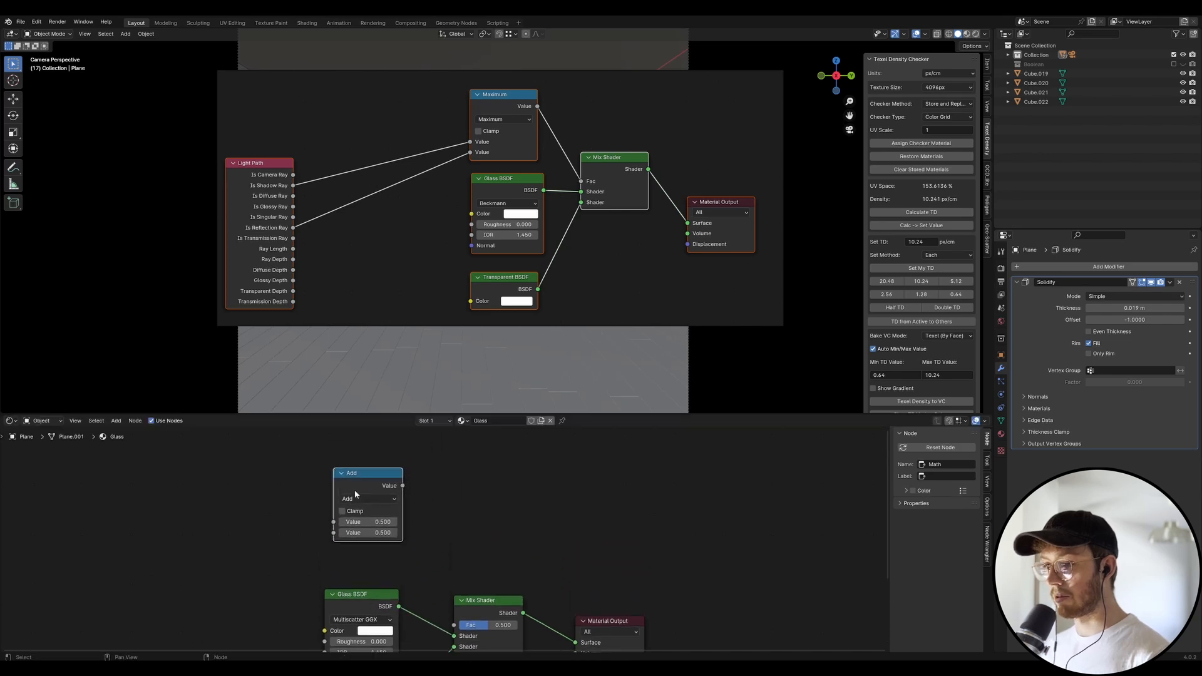
click(368, 498)
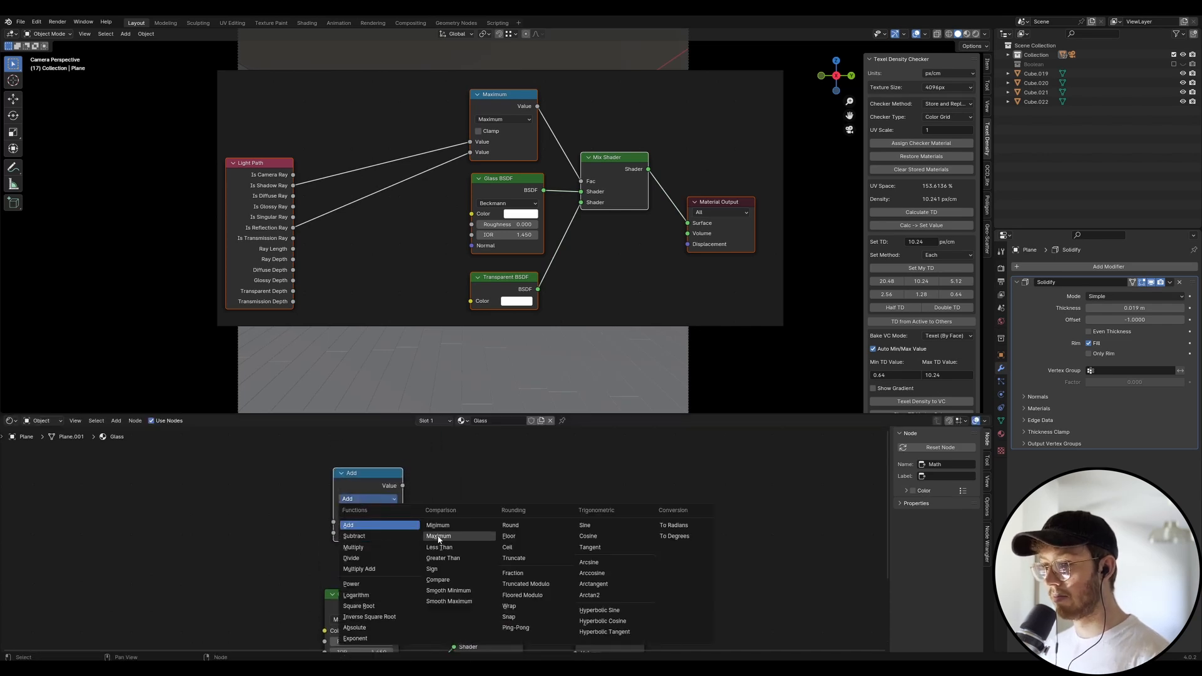
click(438, 535)
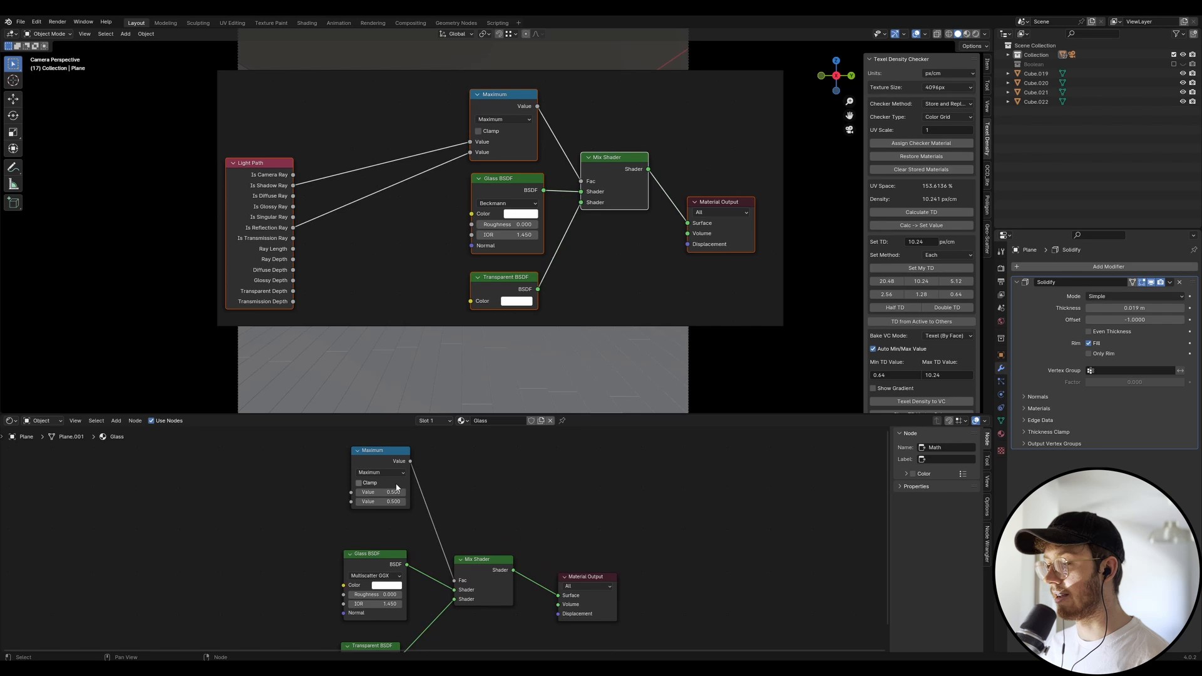
mouse_move(370, 483)
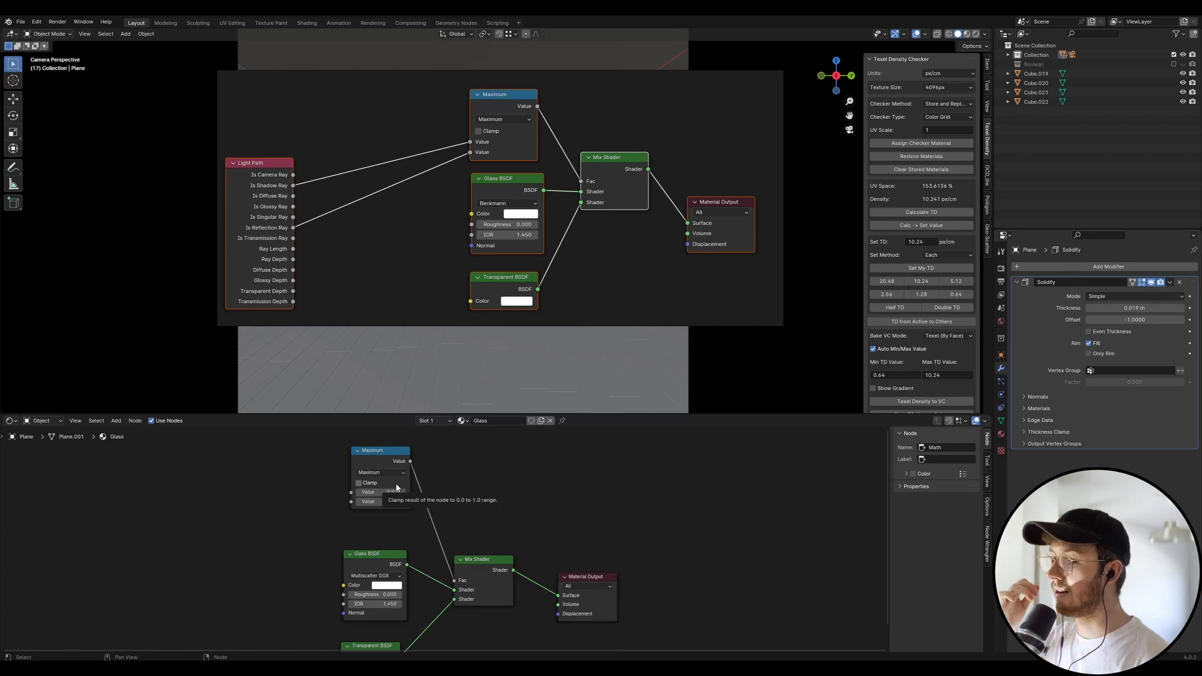
click(379, 449)
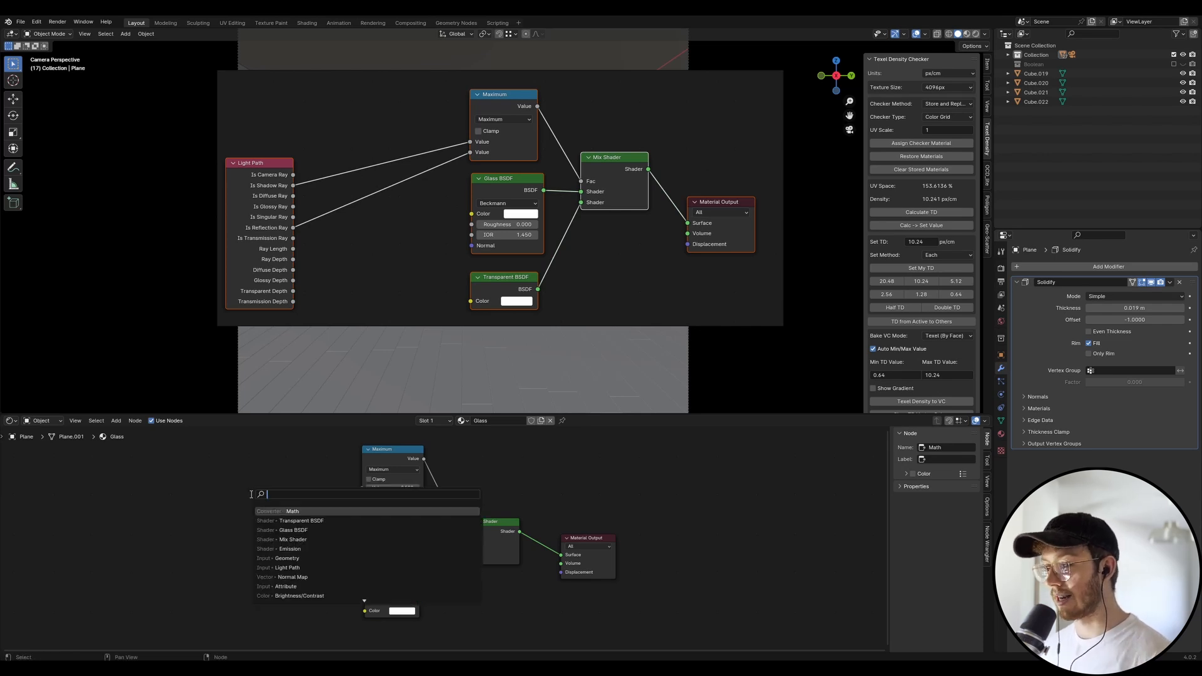
Add a Light Path node and link Is Shadow Ray and Is Reflection Ray into Maximum
text(ligh)
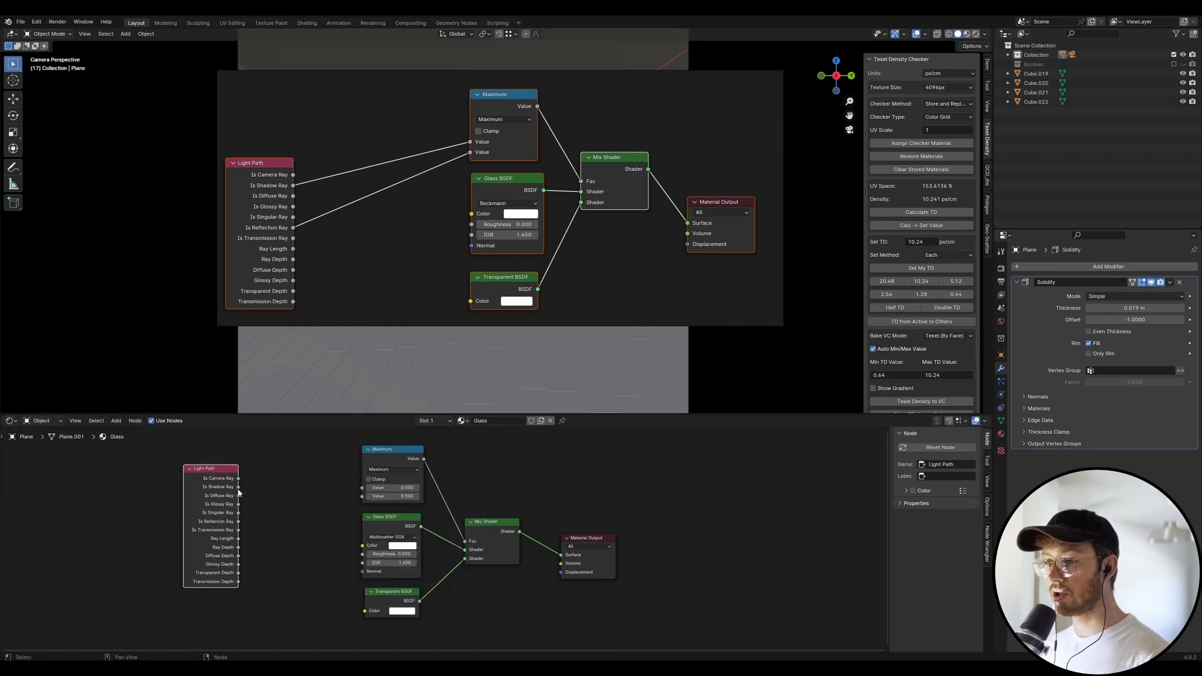
drag(238, 485, 361, 487)
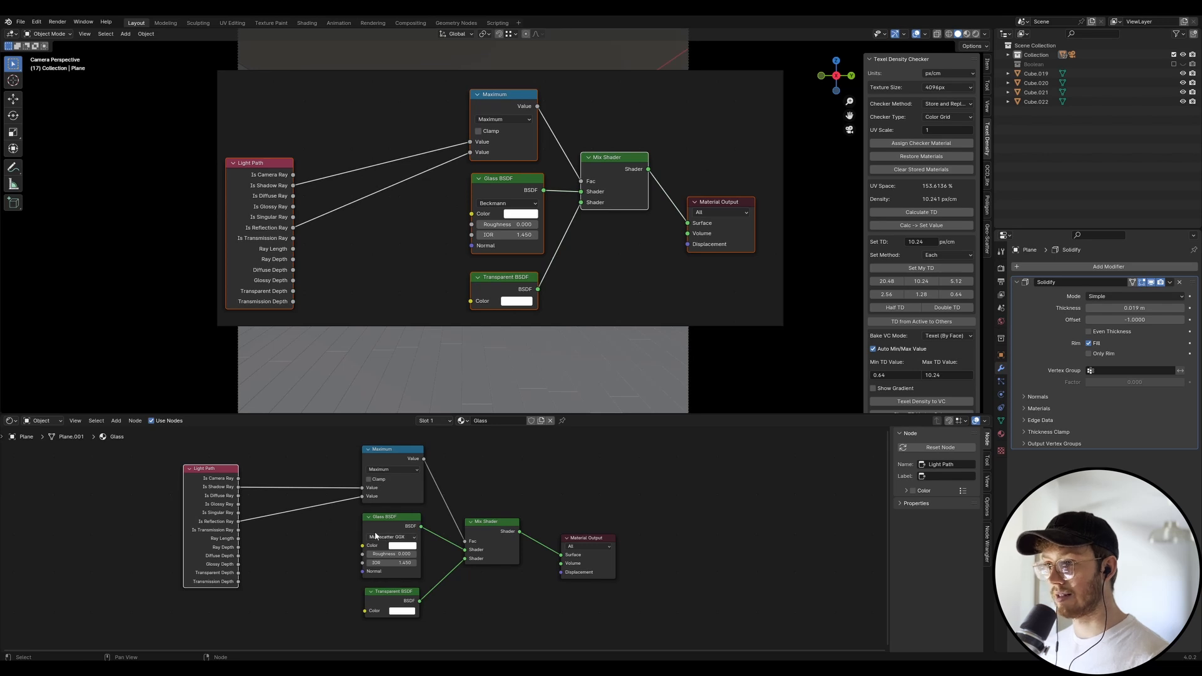
drag(210, 468, 289, 458)
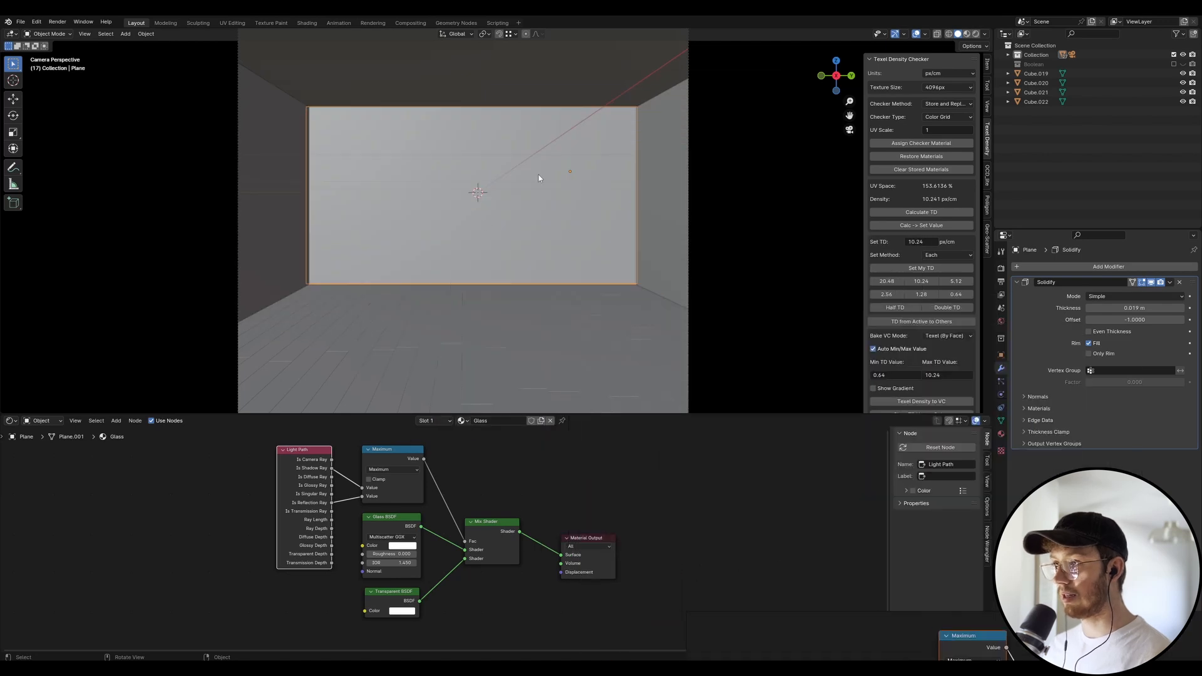
Save, preview the room in Rendered shading and select the Transparent BSDF node
key(ctrl+s)
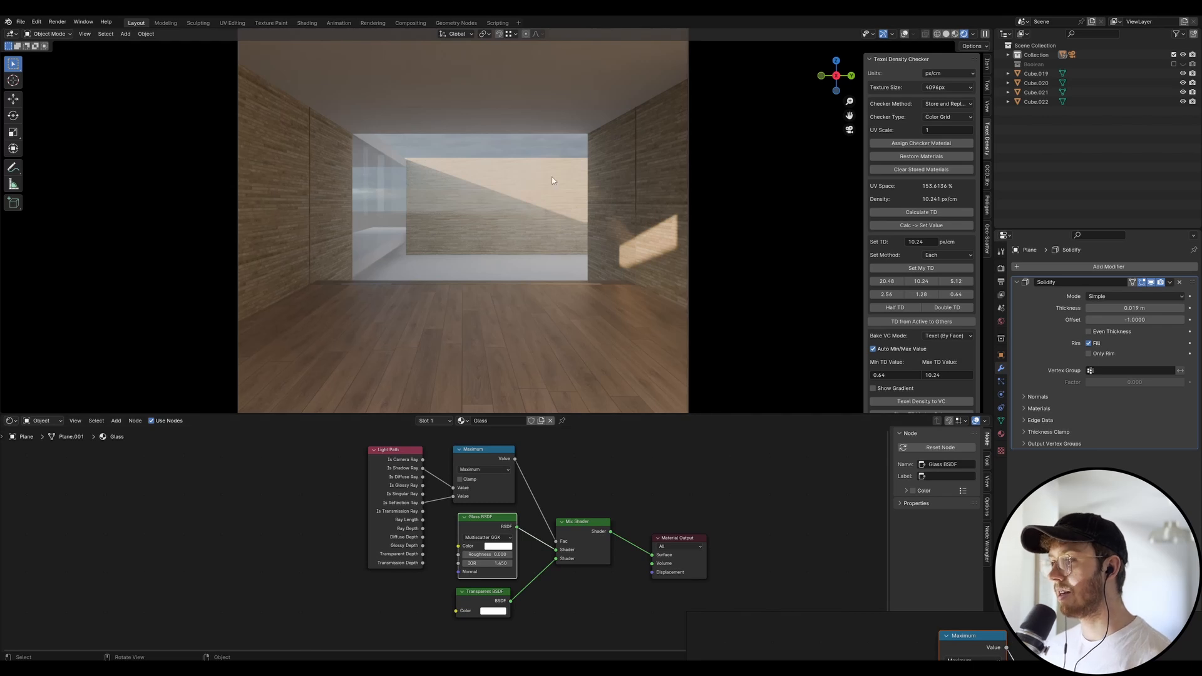
mouse_move(556, 185)
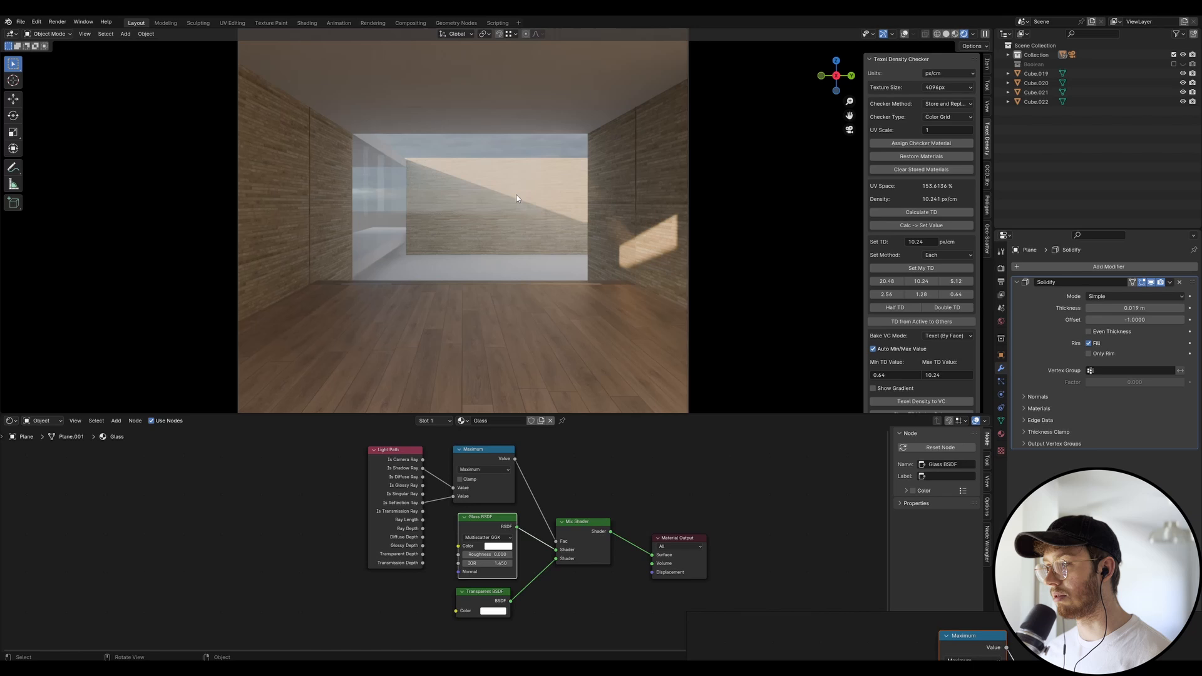
mouse_move(506, 250)
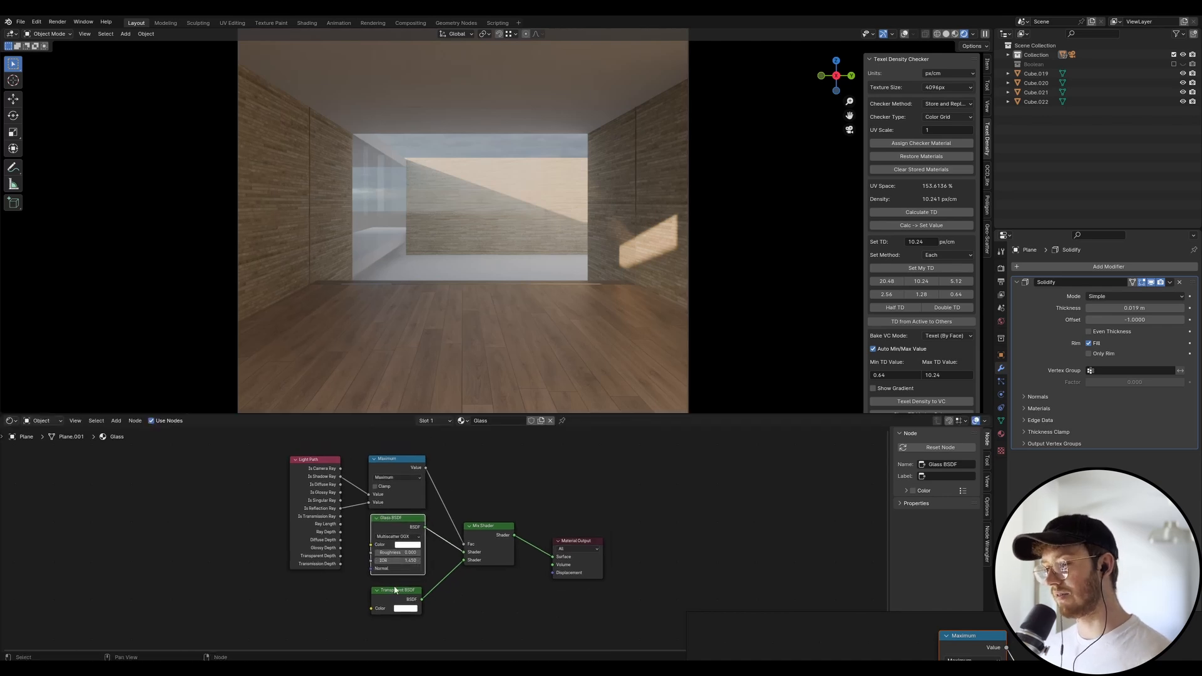
click(396, 590)
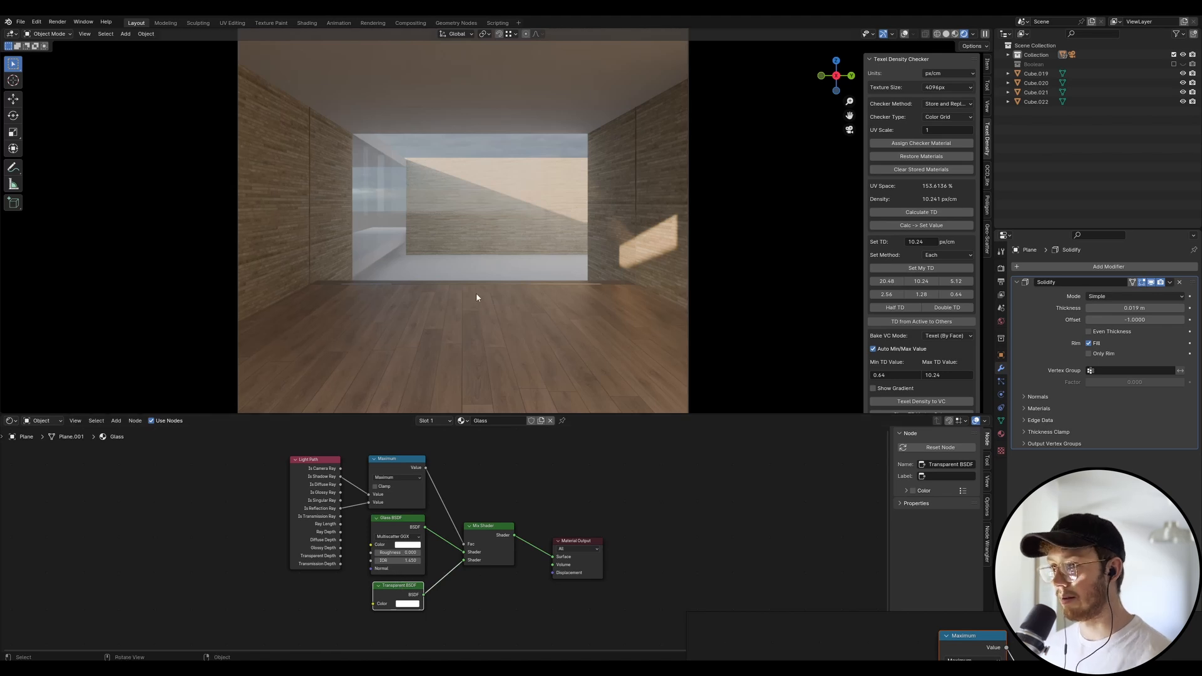
mouse_move(425, 163)
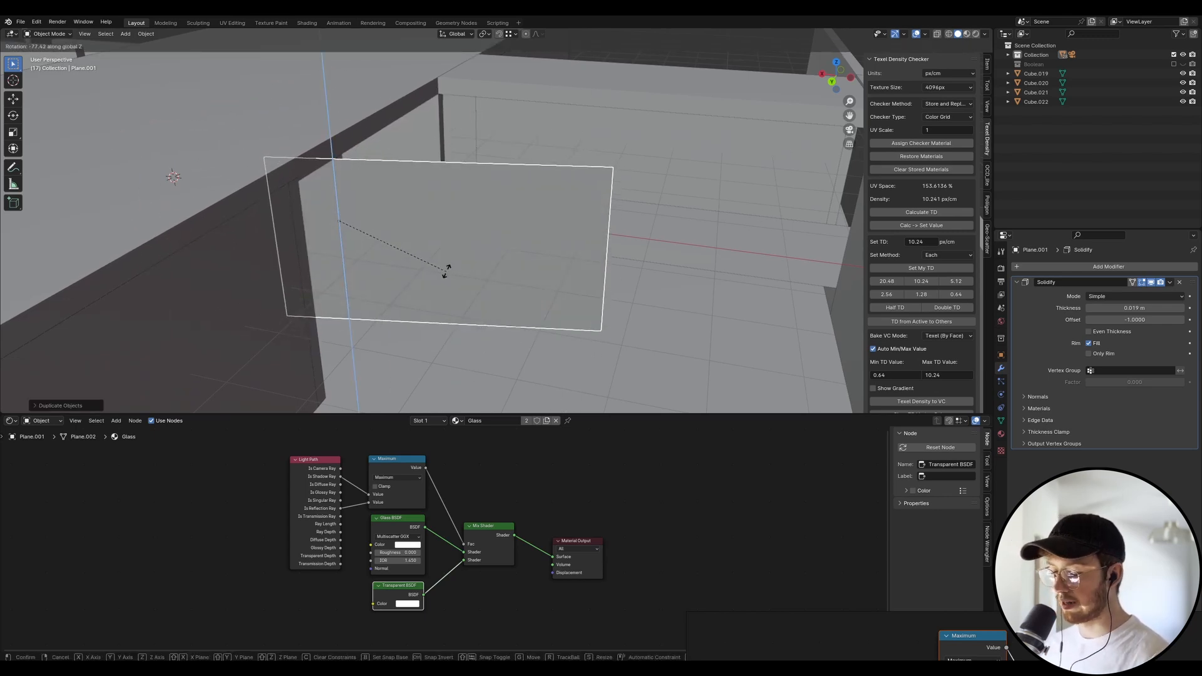
Move the duplicated glass pane into place and start editing its mesh
drag(445, 268, 437, 91)
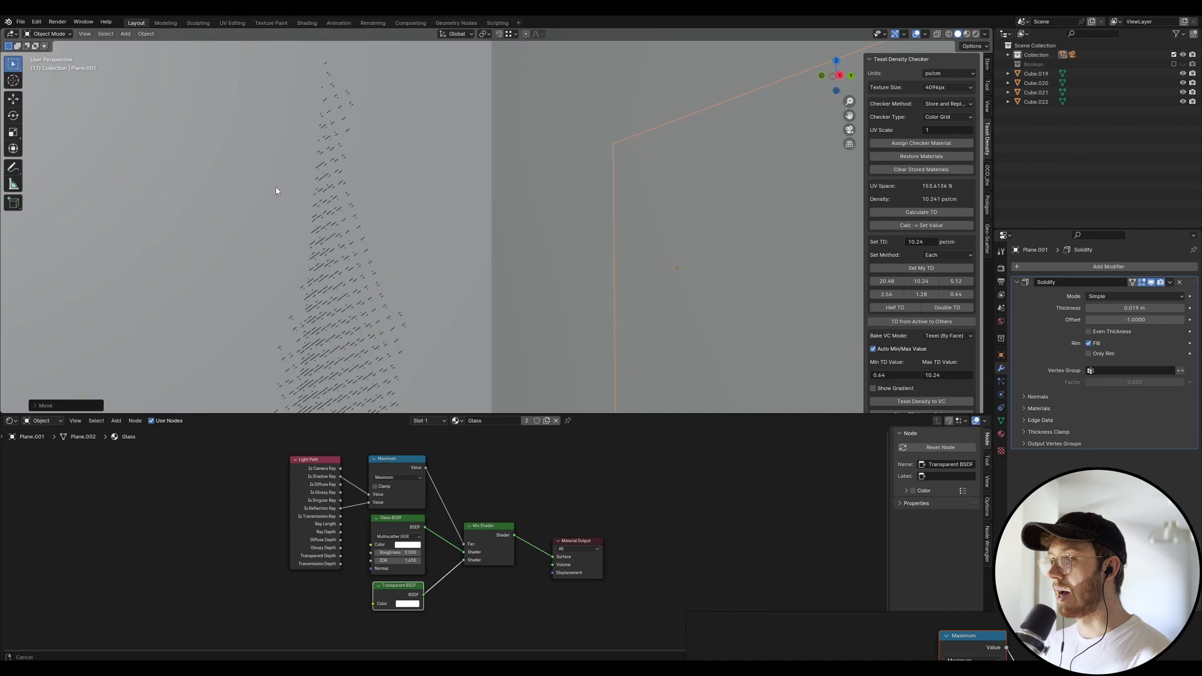
key(Tab)
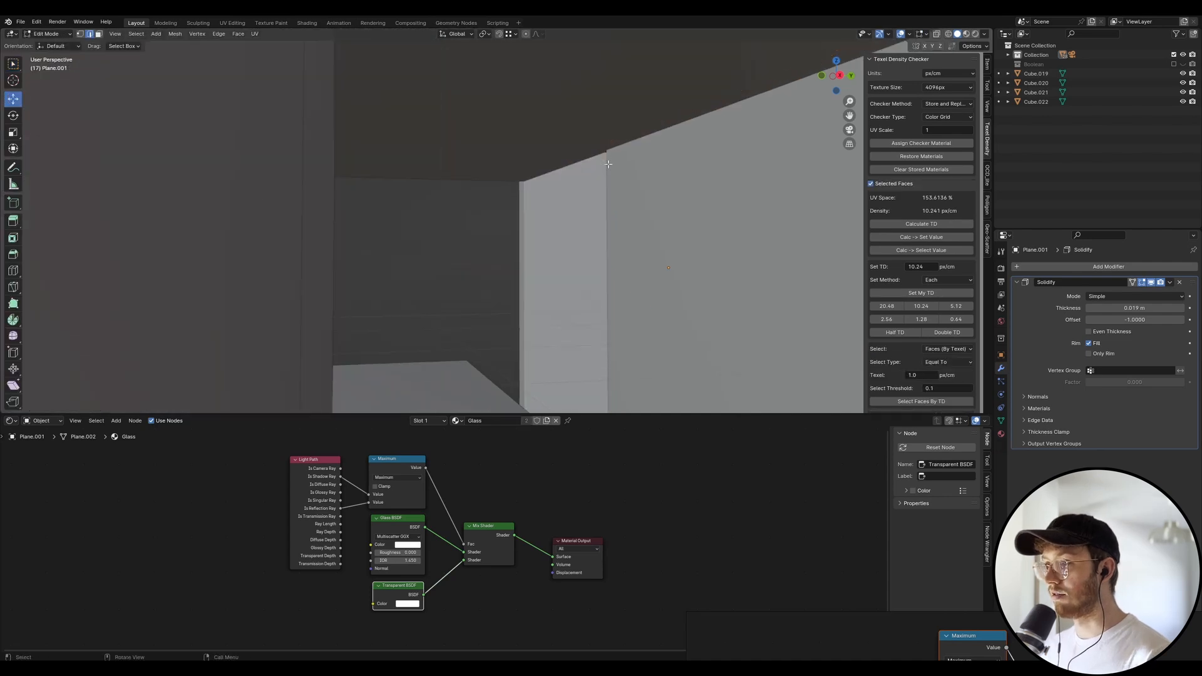
key(g)
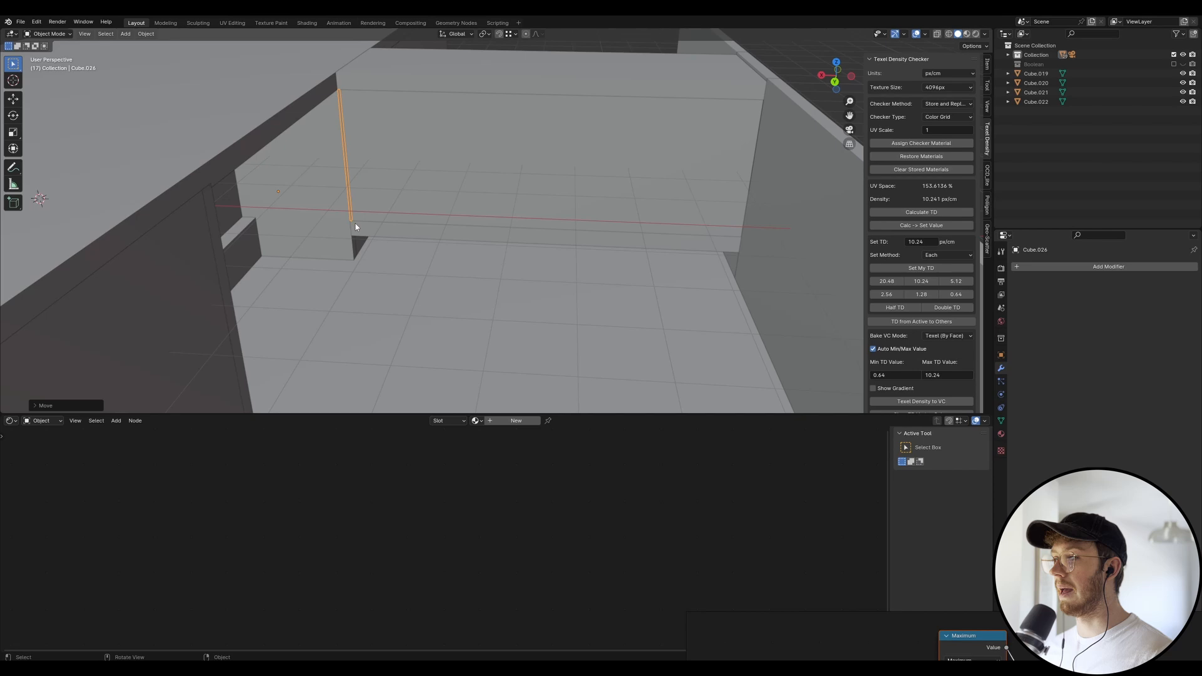
Add an Array modifier to the mullion and set its Relative Offset spacing
click(1104, 266)
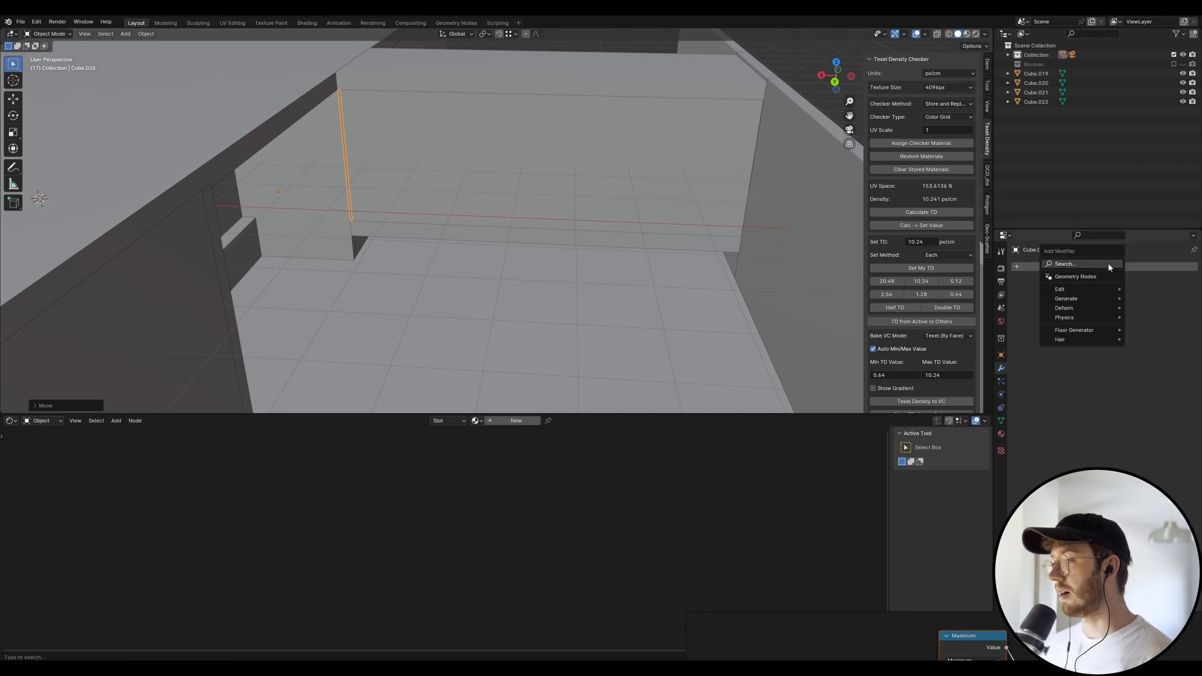
click(1066, 298)
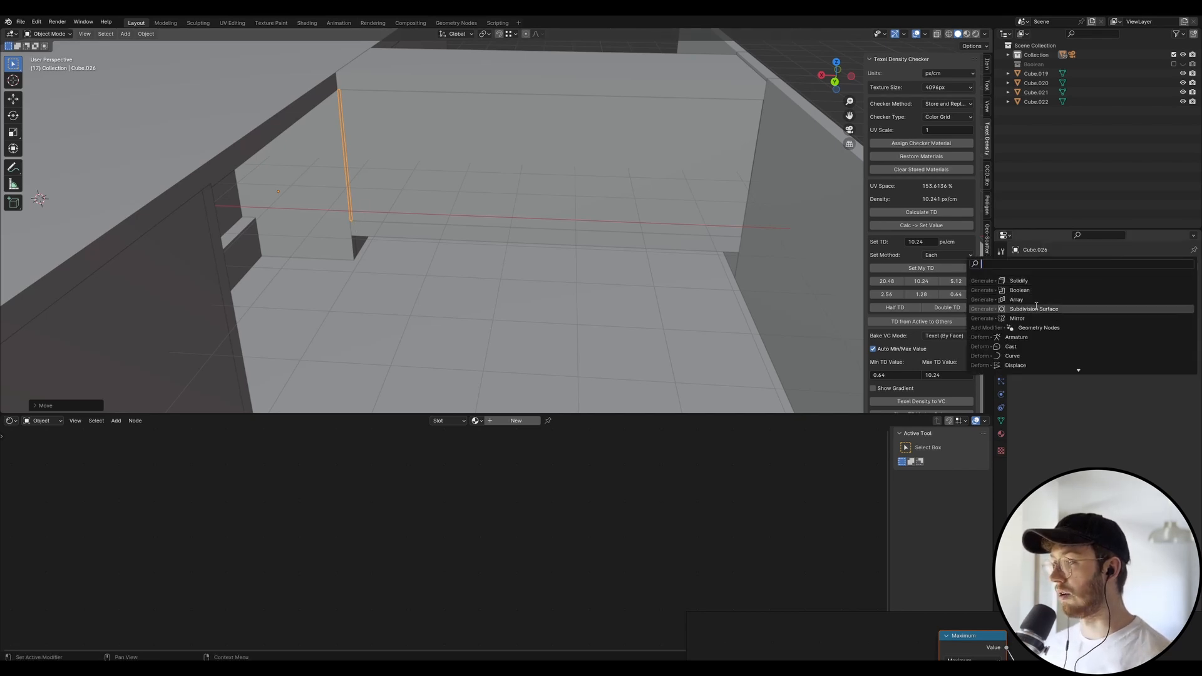
click(1016, 299)
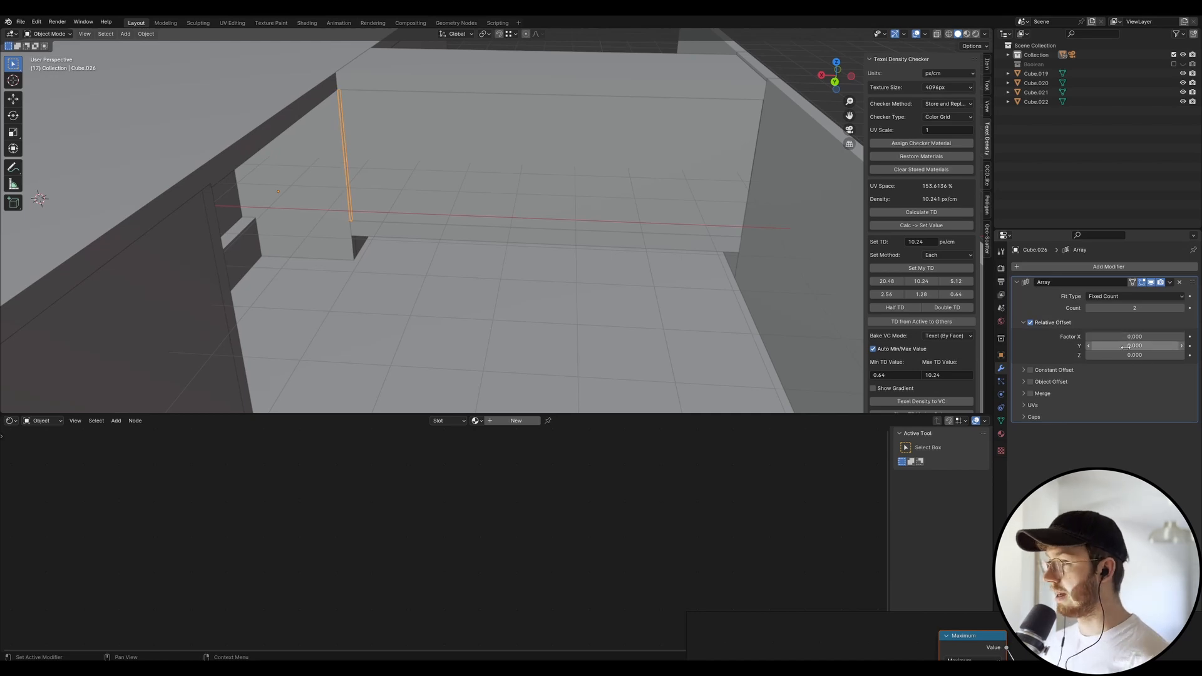
drag(1134, 336, 1072, 337)
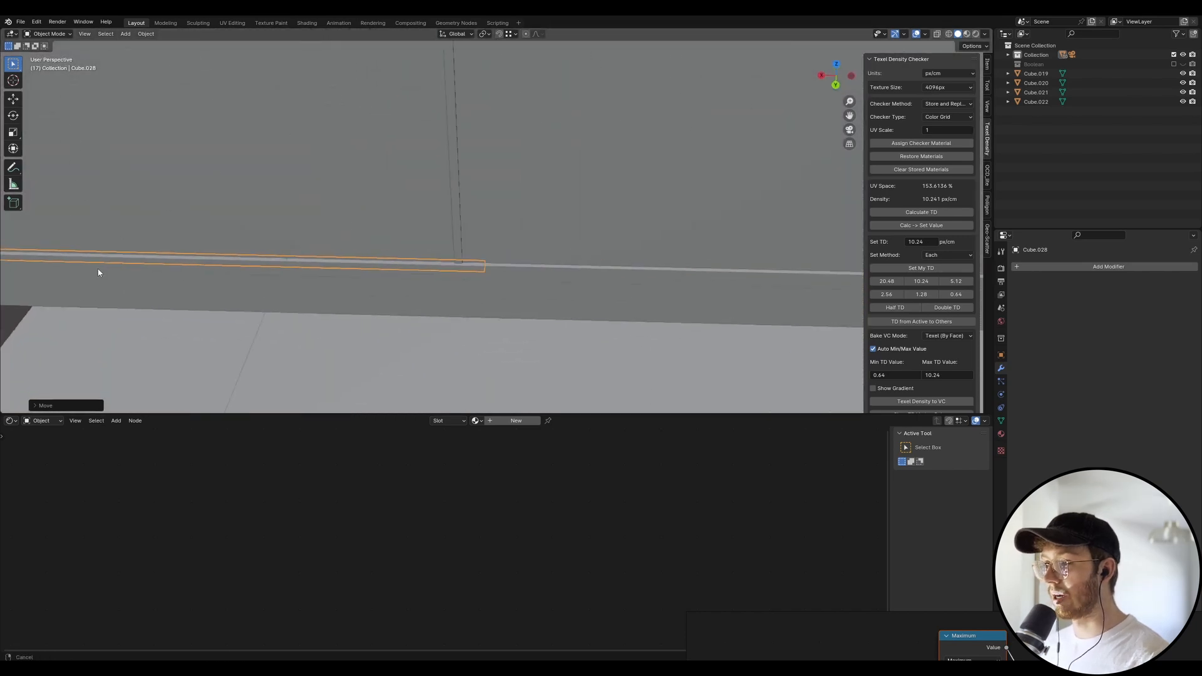
Position the thin horizontal rail cube along the base of the window opening
key(Tab)
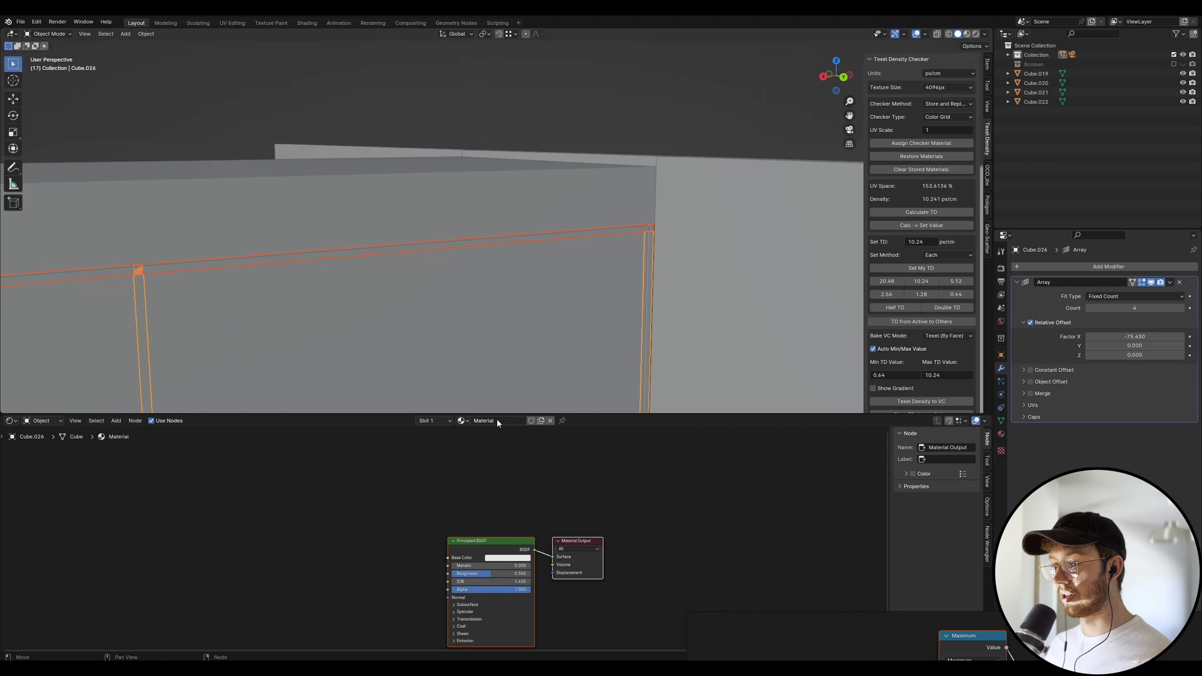
Rename the mullion's new material to 'annodised_alu' and reveal its extra material options
double_click(494, 421)
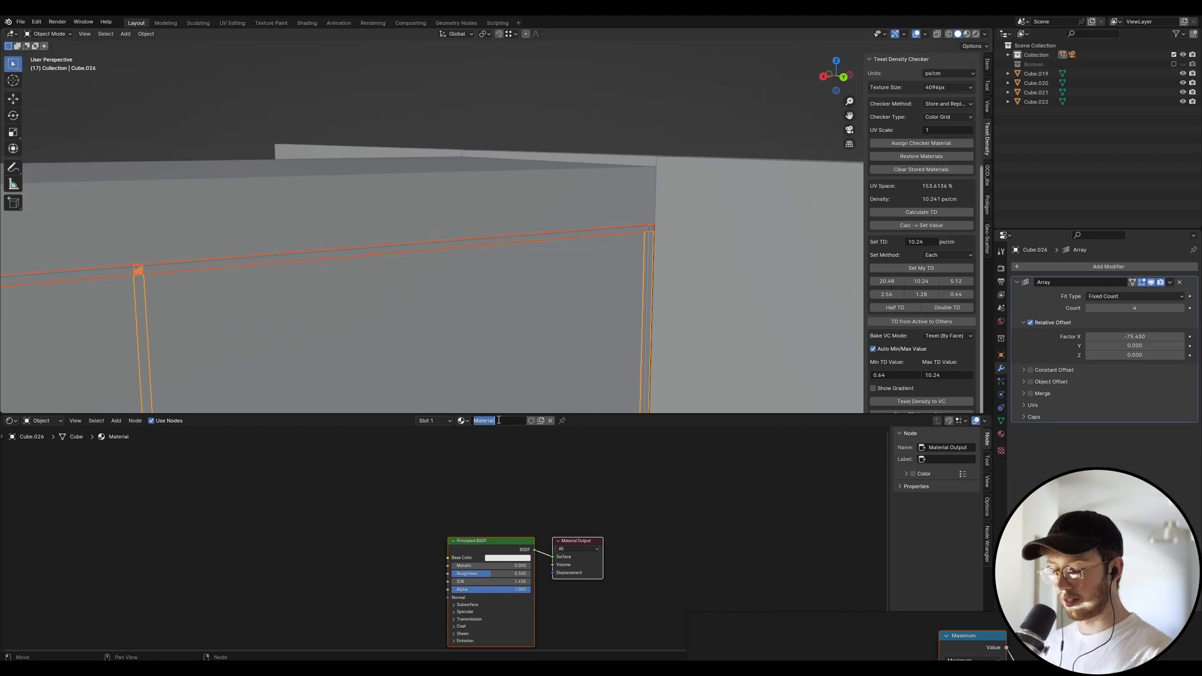
text(annodised)
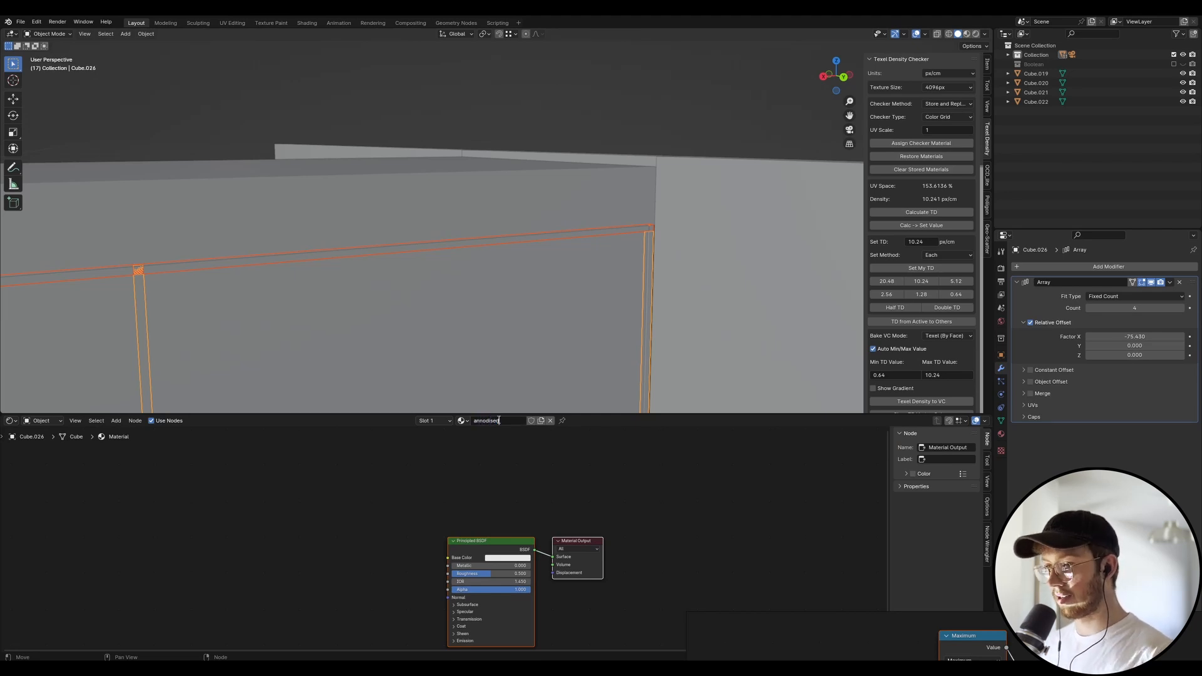
text(_alu)
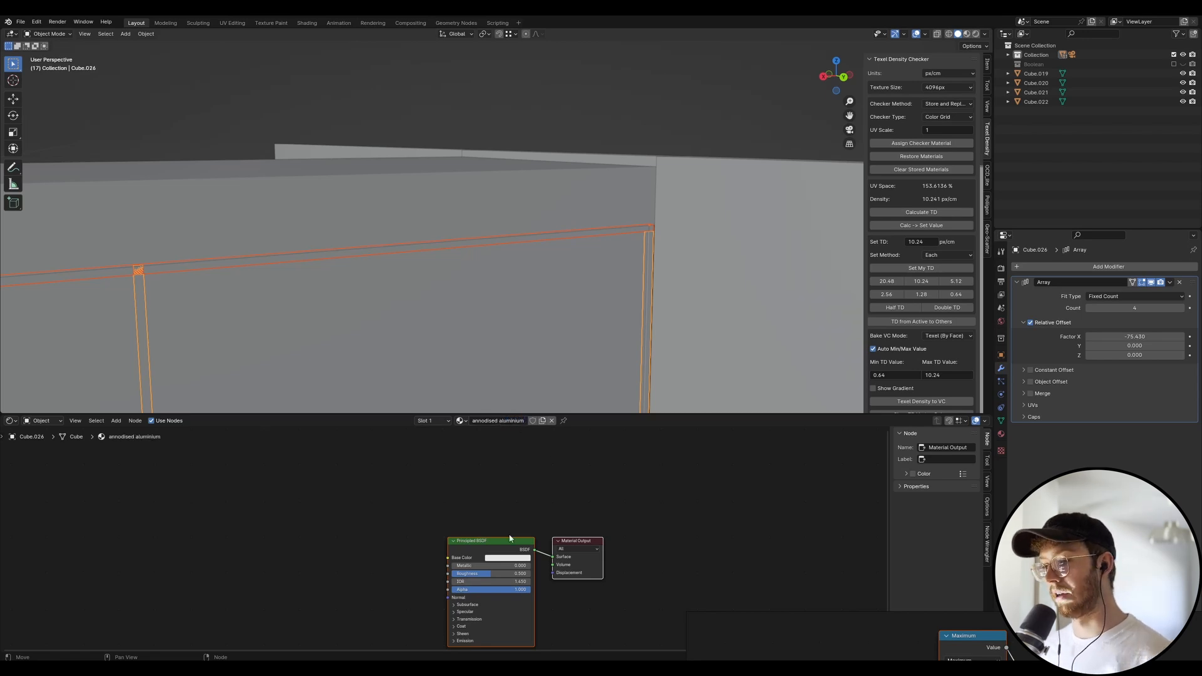
click(506, 559)
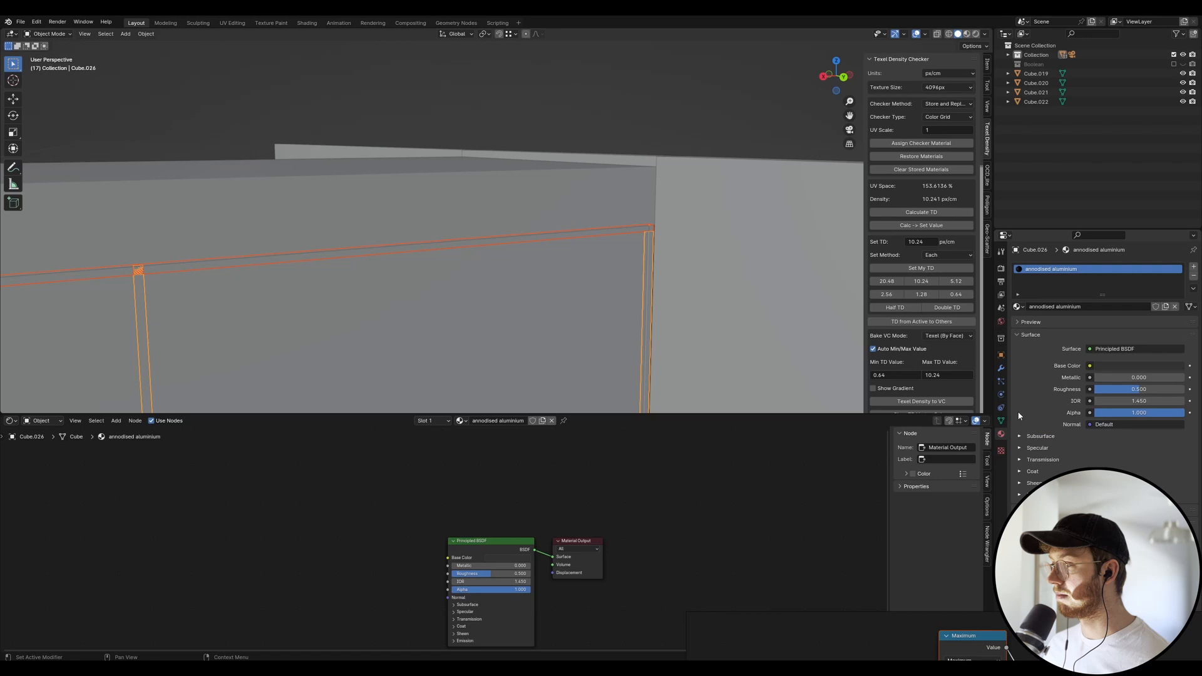
click(1192, 288)
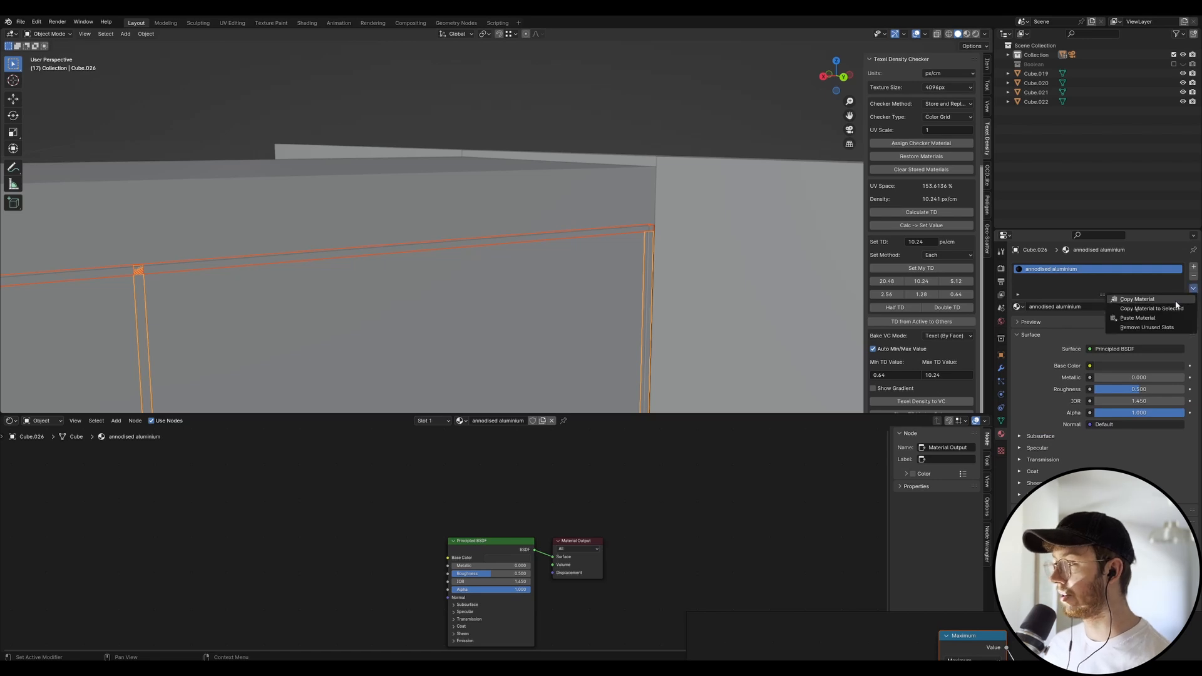
mouse_move(1151, 308)
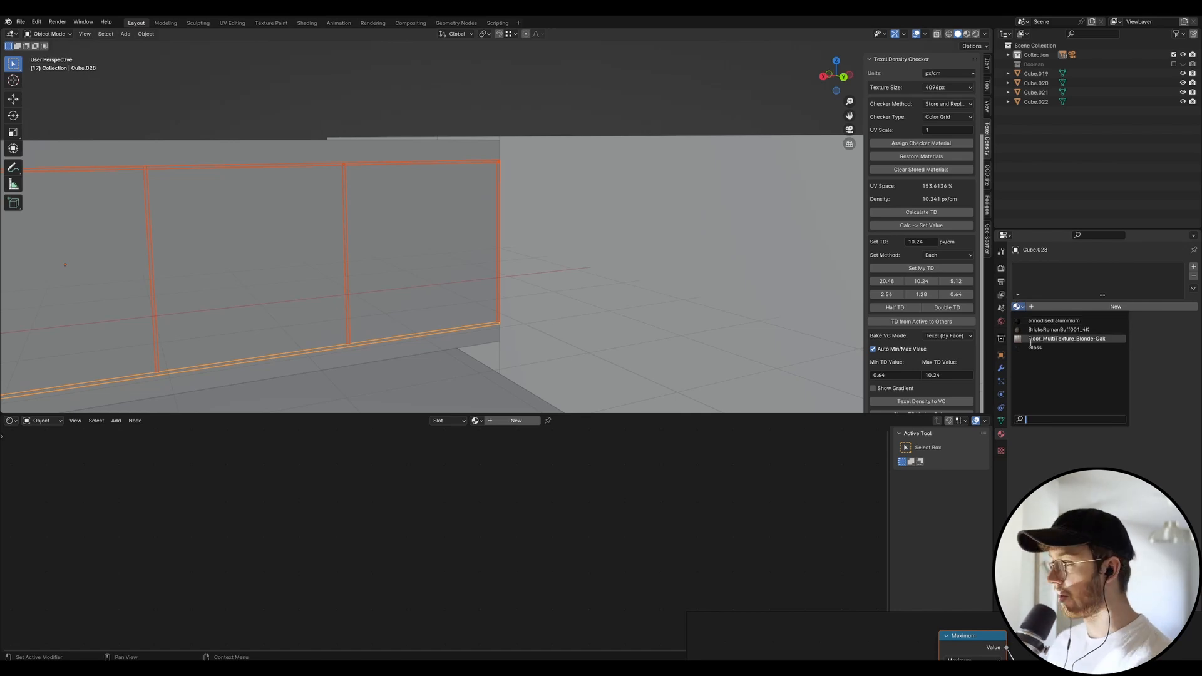
Assign the existing annodised aluminium material to the horizontal frame rail
click(1052, 320)
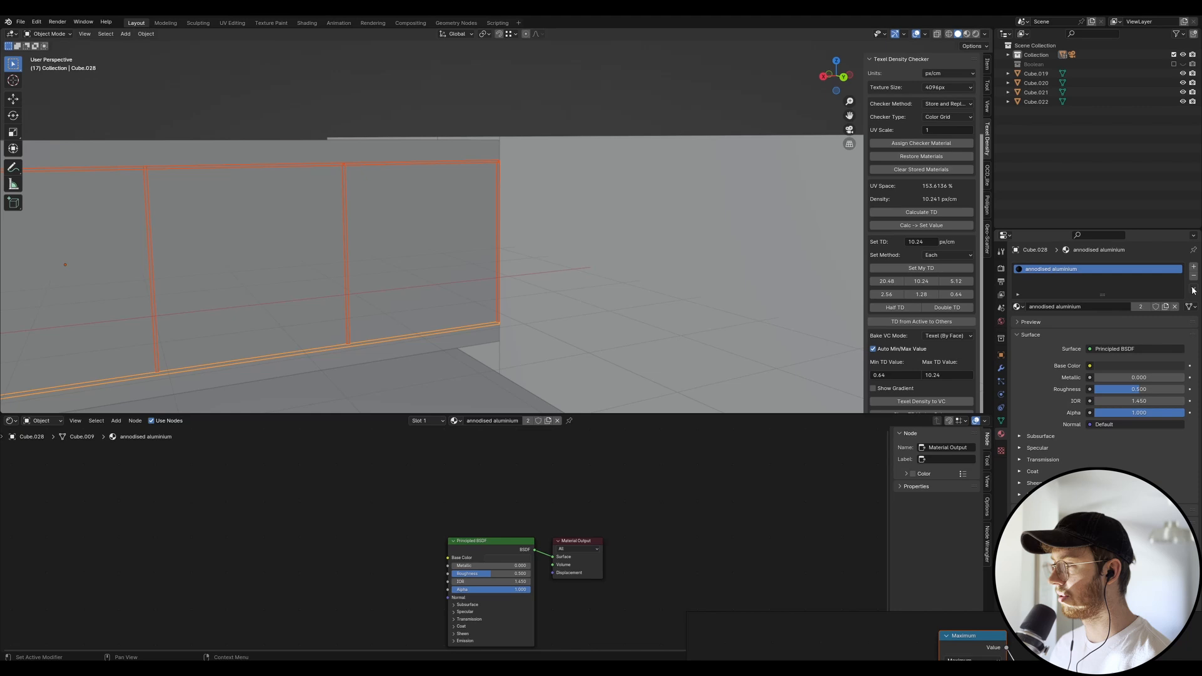
click(1192, 288)
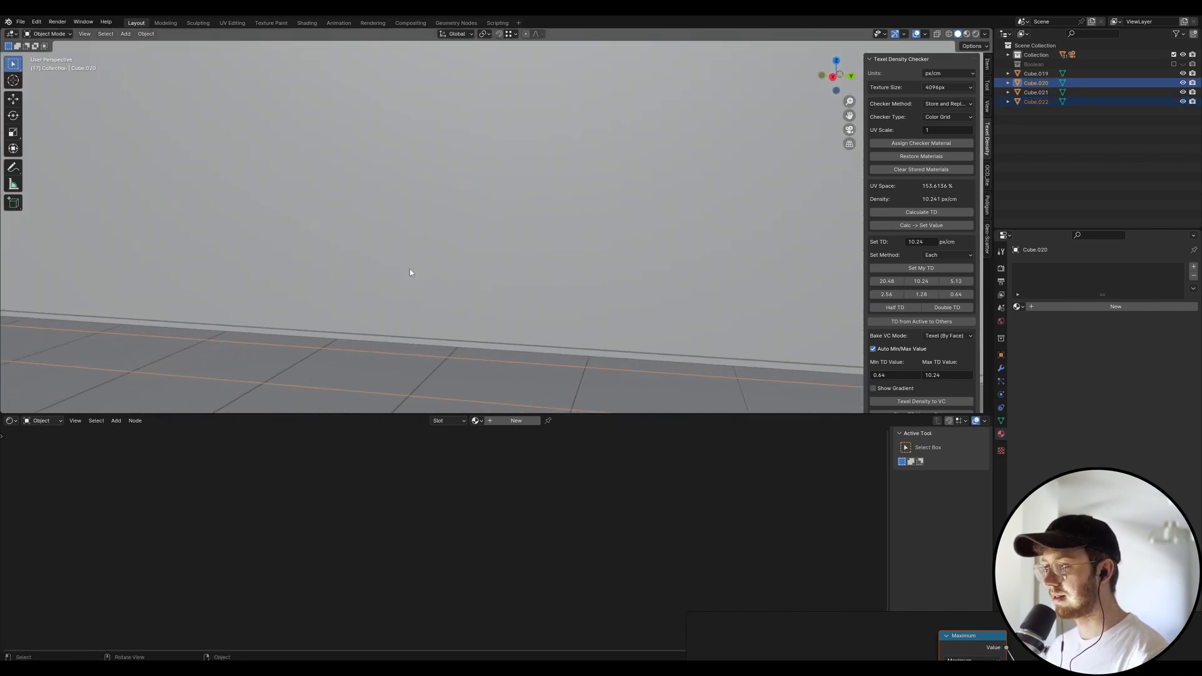
Orbit the viewport around the room to check the framed window
drag(410, 272, 759, 253)
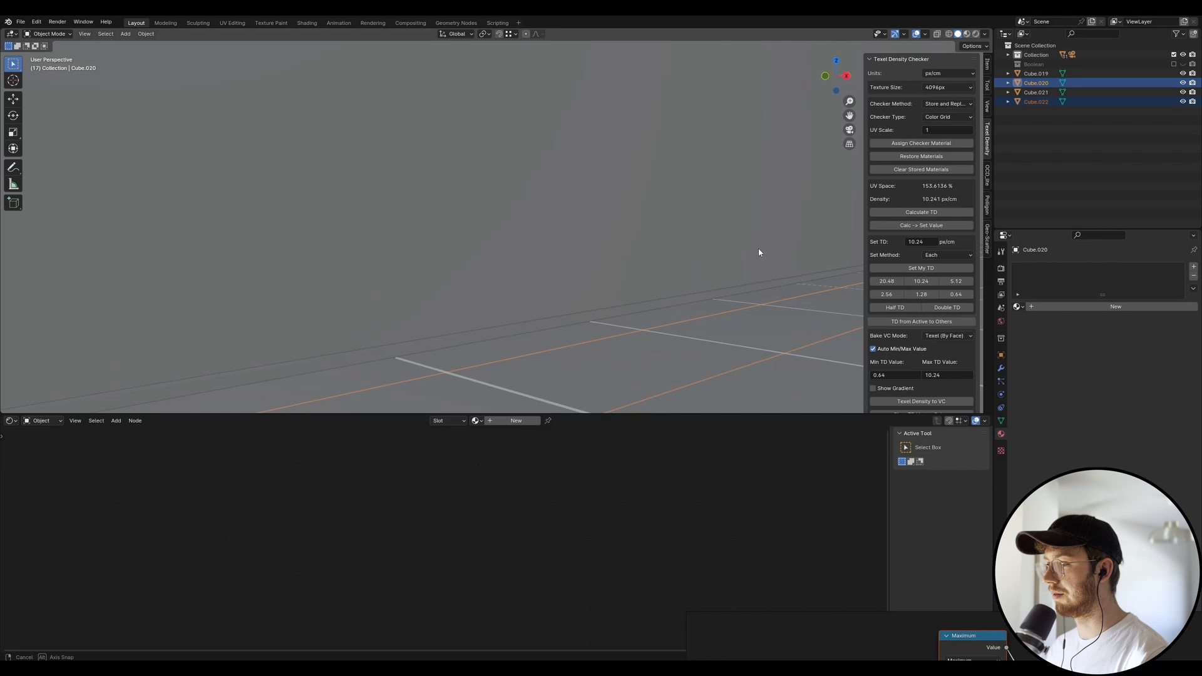
drag(759, 253, 675, 224)
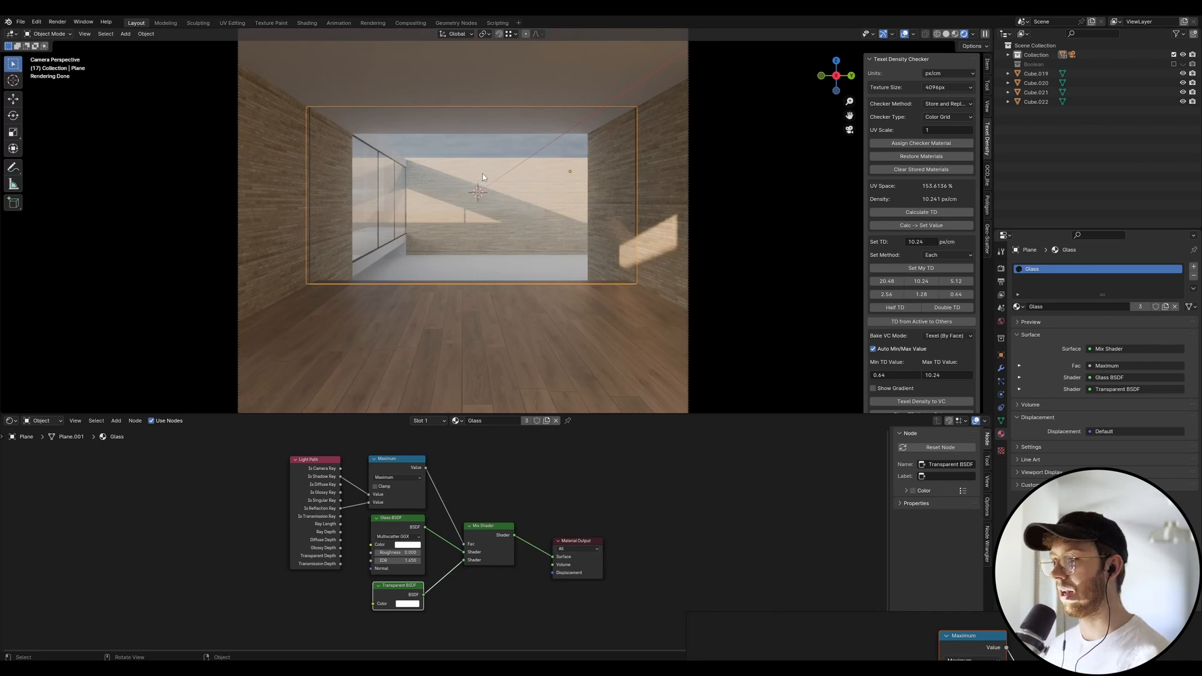
mouse_move(467, 90)
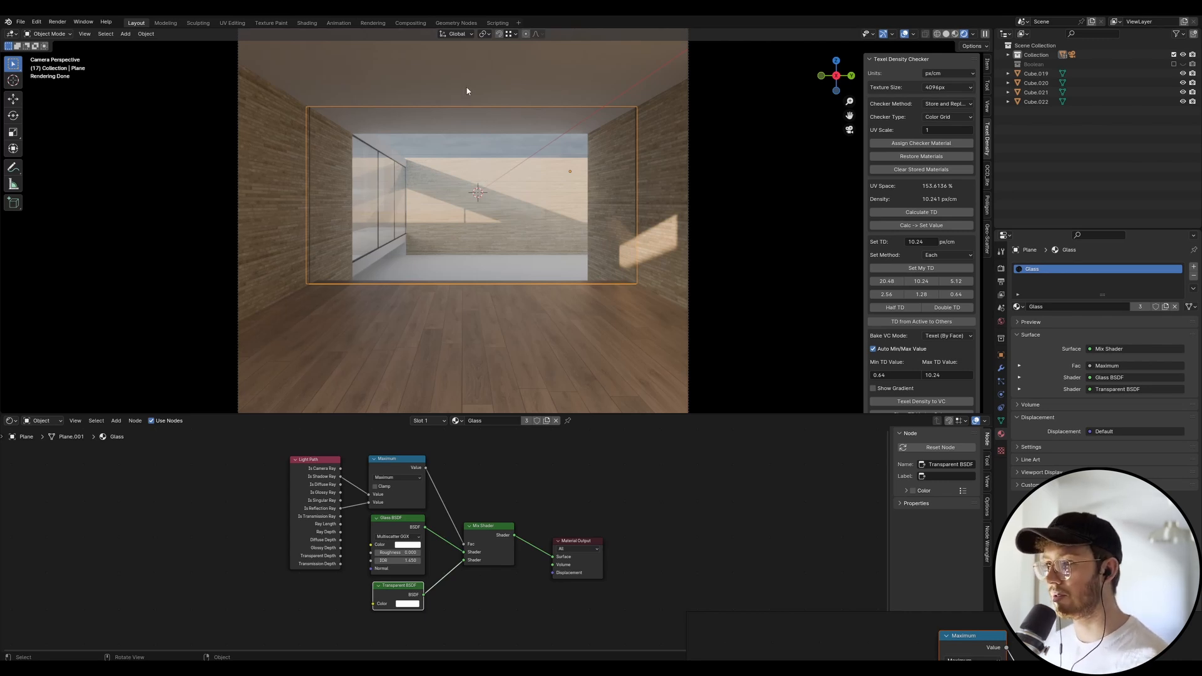
mouse_move(405, 241)
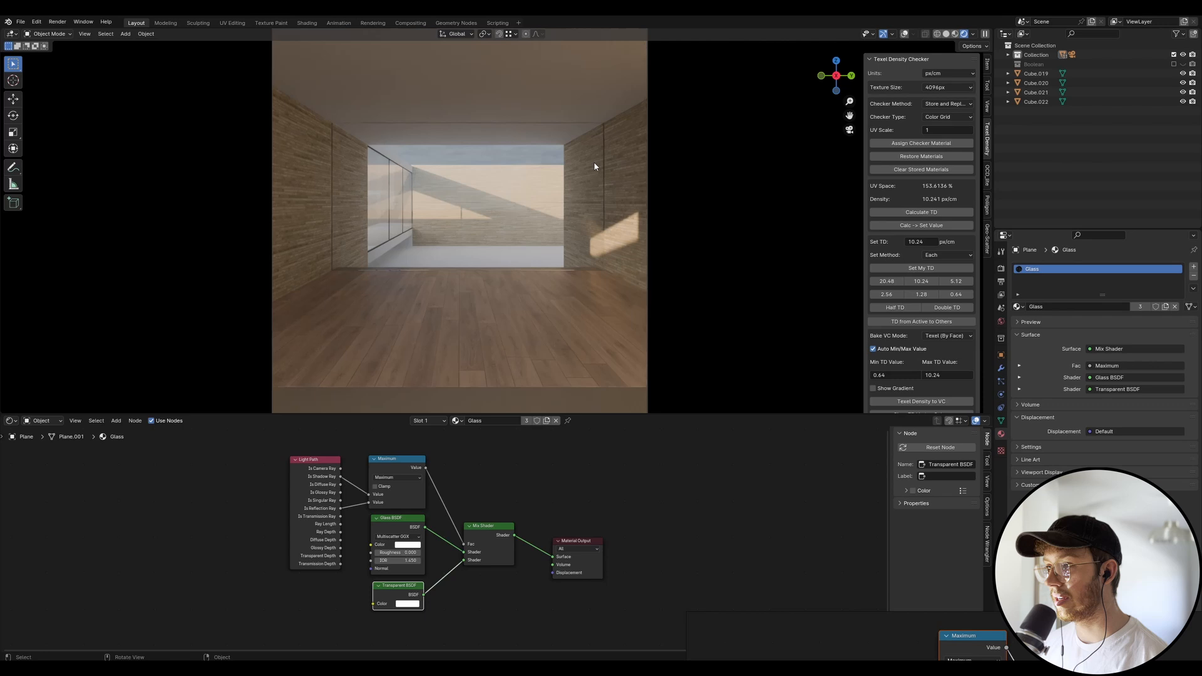
mouse_move(516, 139)
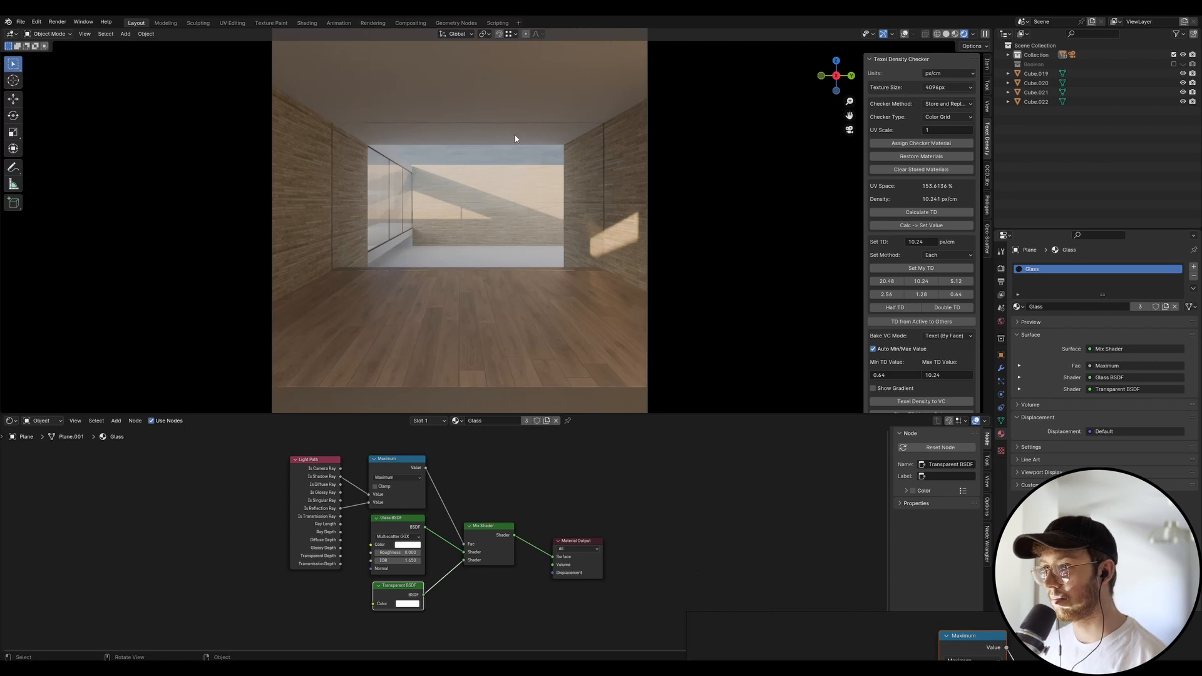
mouse_move(608, 140)
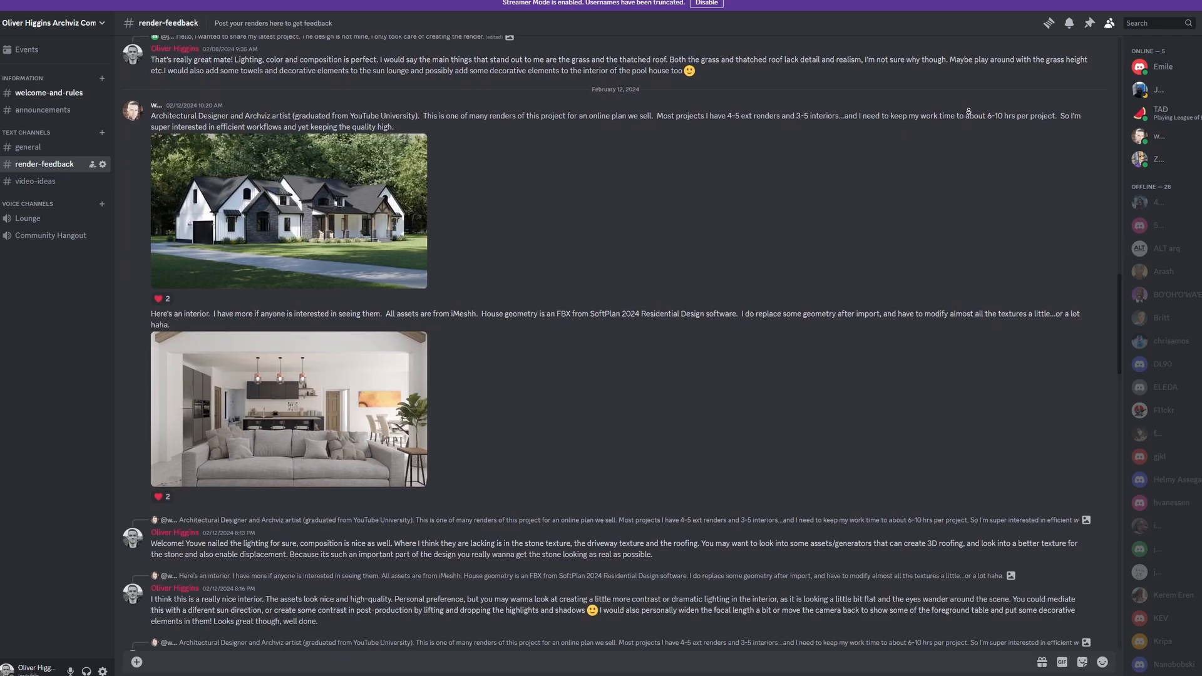
Scroll down the #render-feedback channel to see posted interior renders and replies
scroll(down, 3)
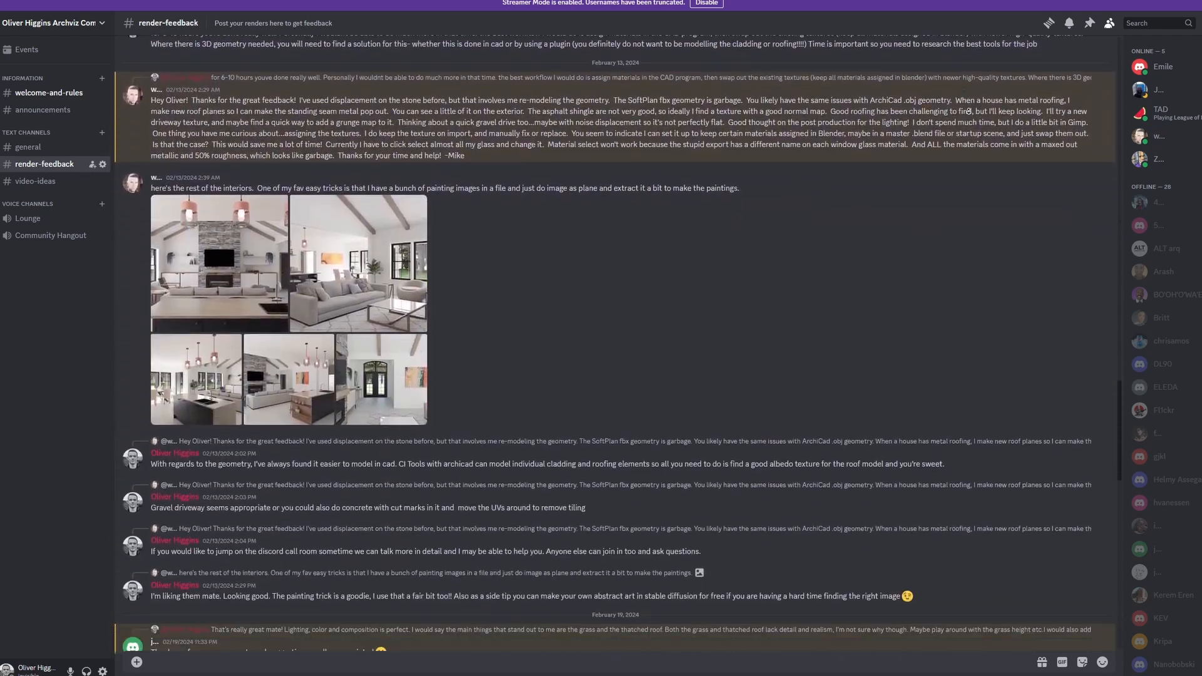